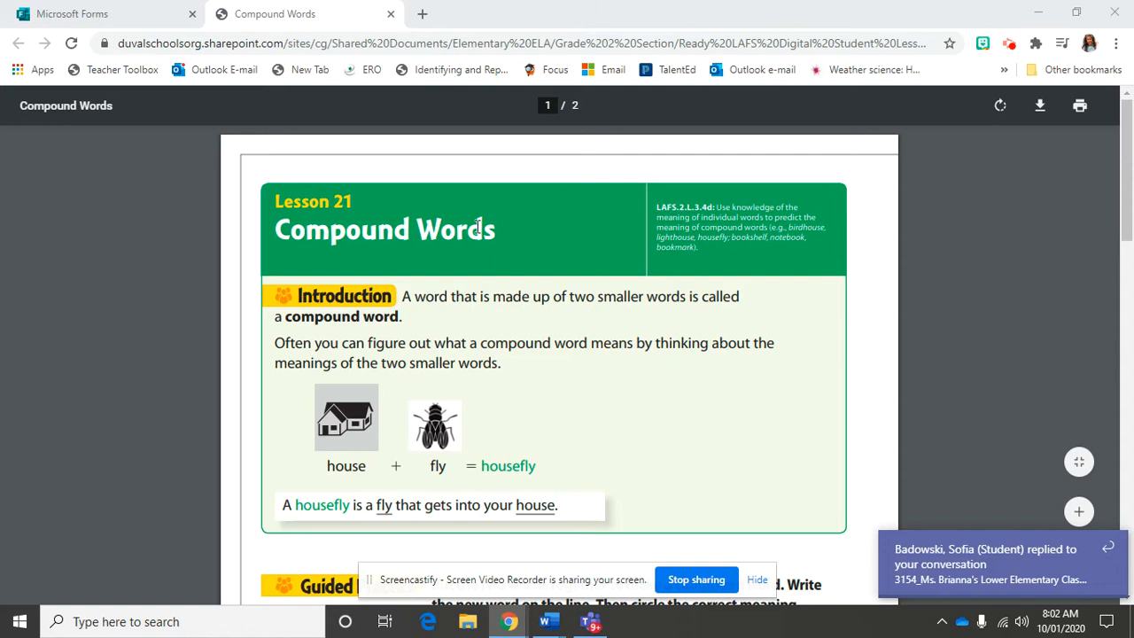
pyautogui.moveTo(950, 292)
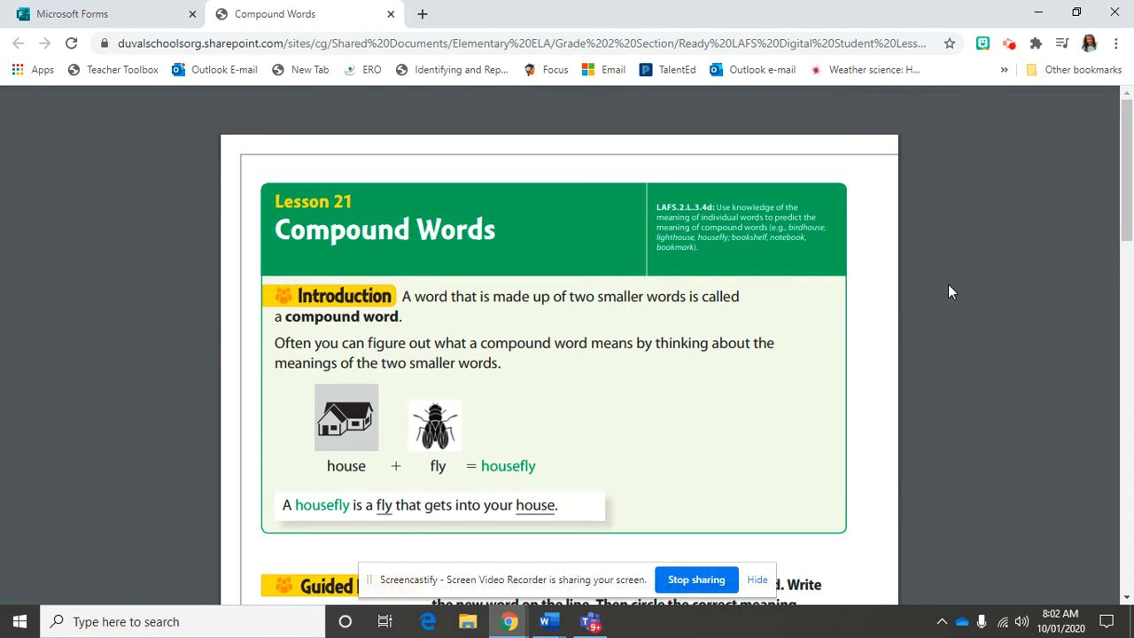
pyautogui.moveTo(968, 276)
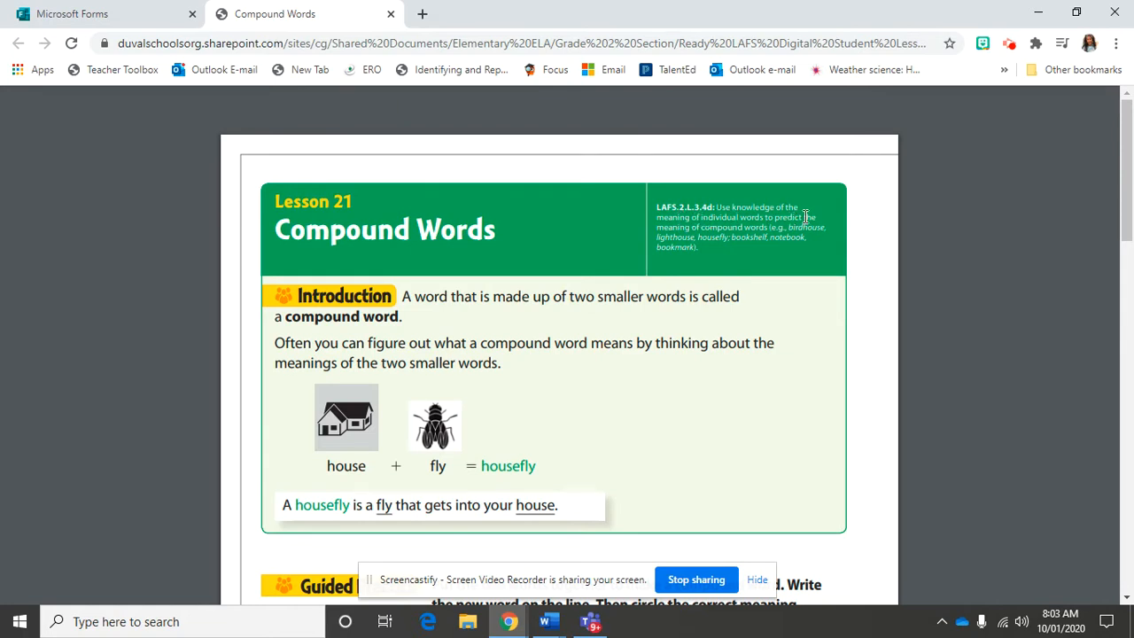
pyautogui.moveTo(758, 238)
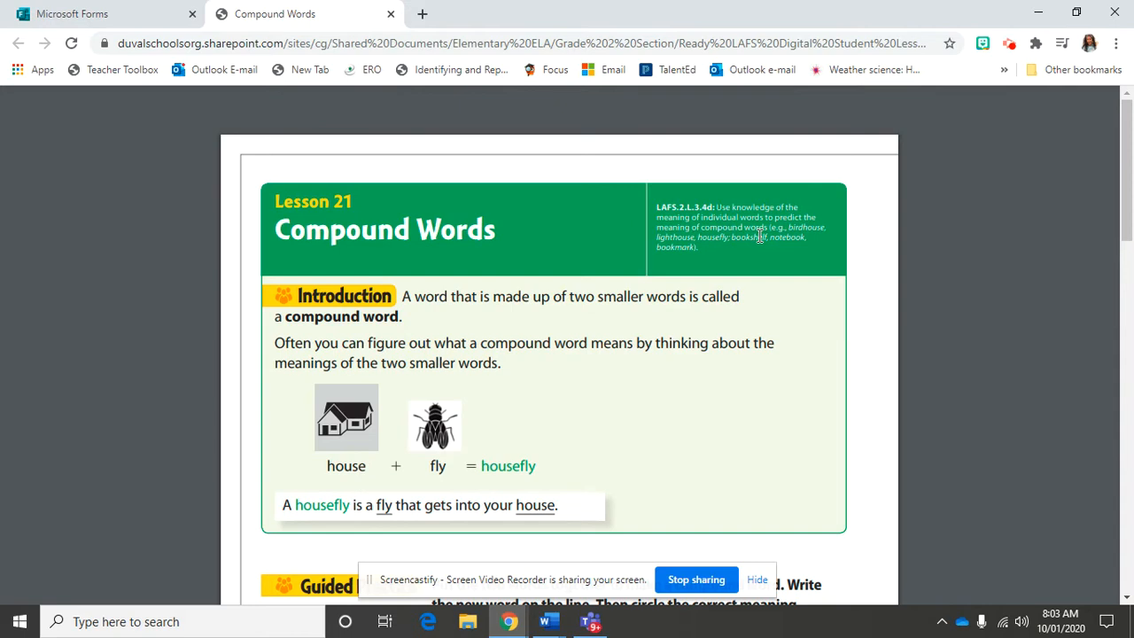
pyautogui.moveTo(730, 241)
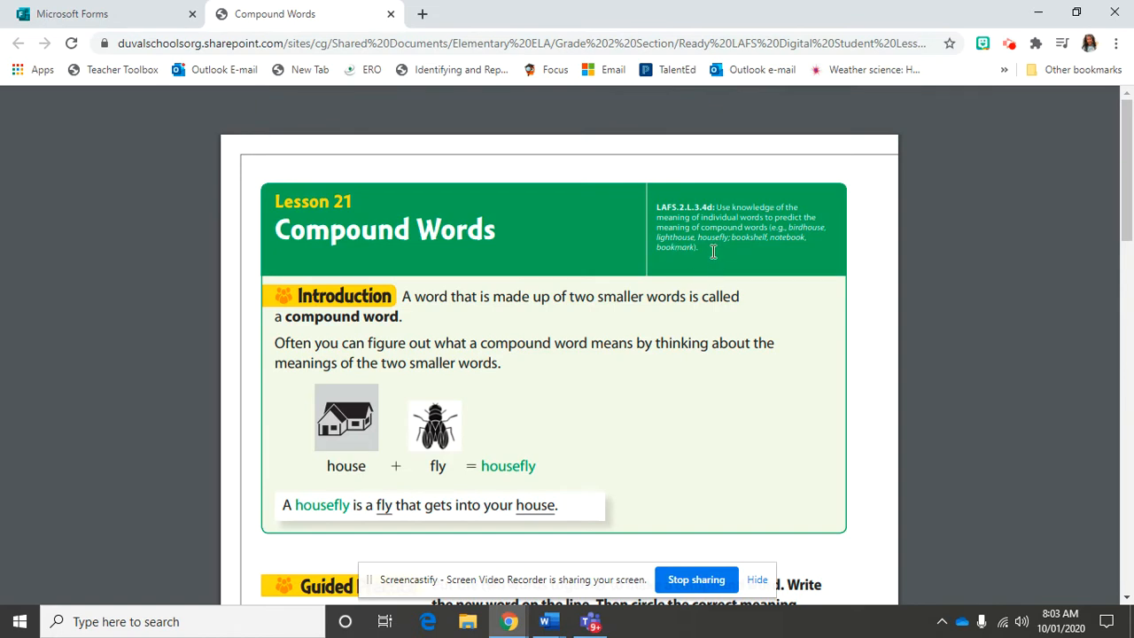
pyautogui.moveTo(804, 247)
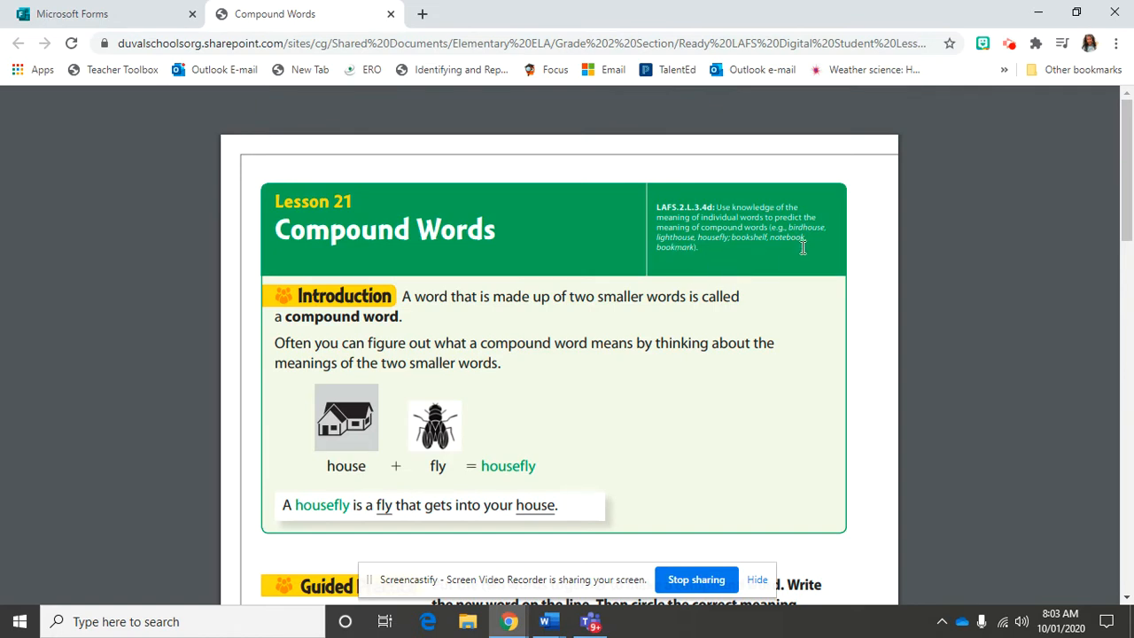
pyautogui.moveTo(937, 283)
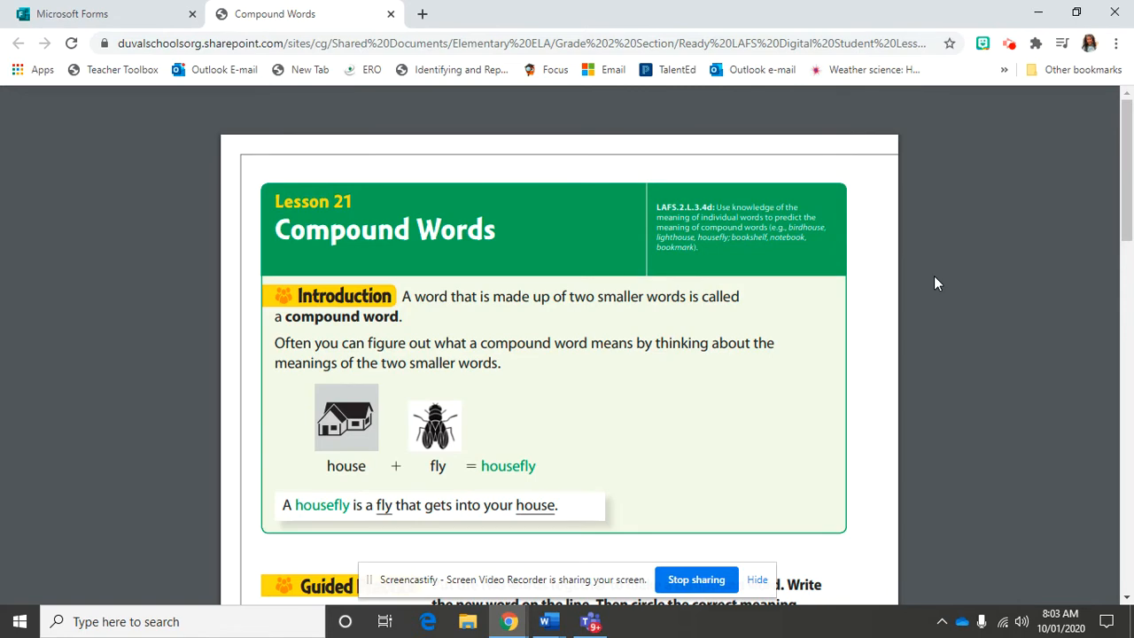
pyautogui.moveTo(709, 457)
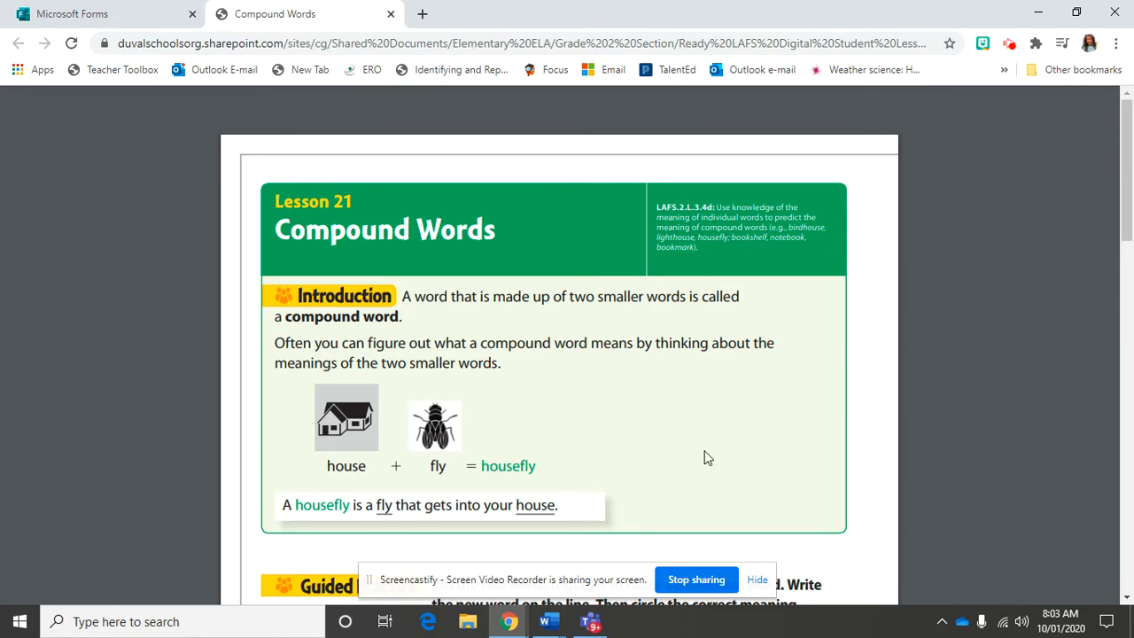
# Switch to the Word examples document and point out the word chalkboard.
pyautogui.click(548, 620)
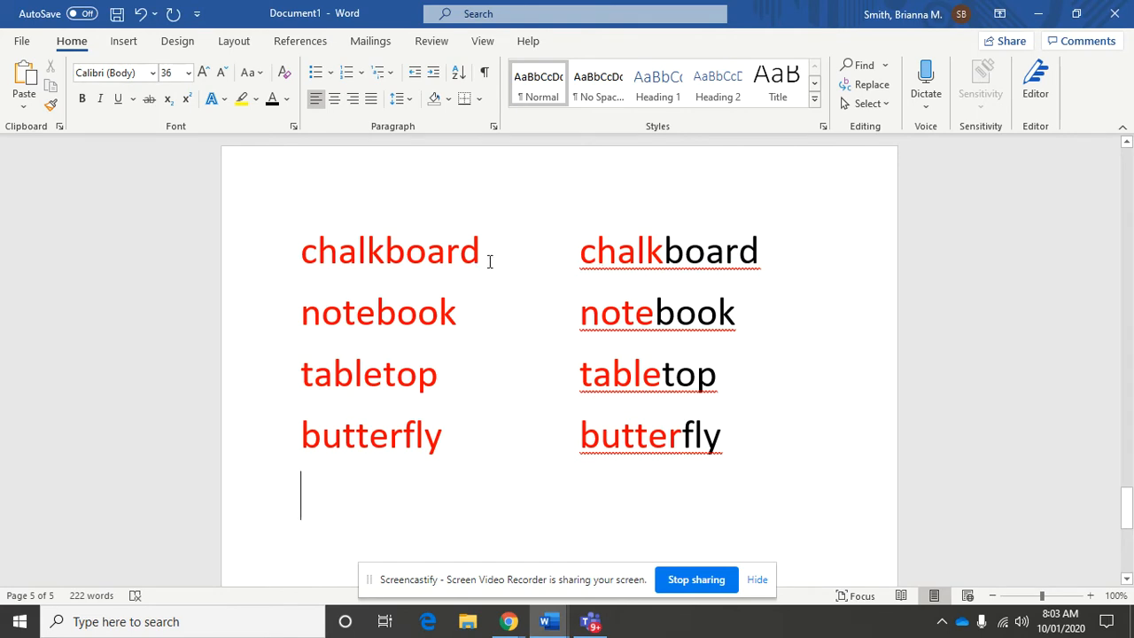
pyautogui.doubleClick(390, 252)
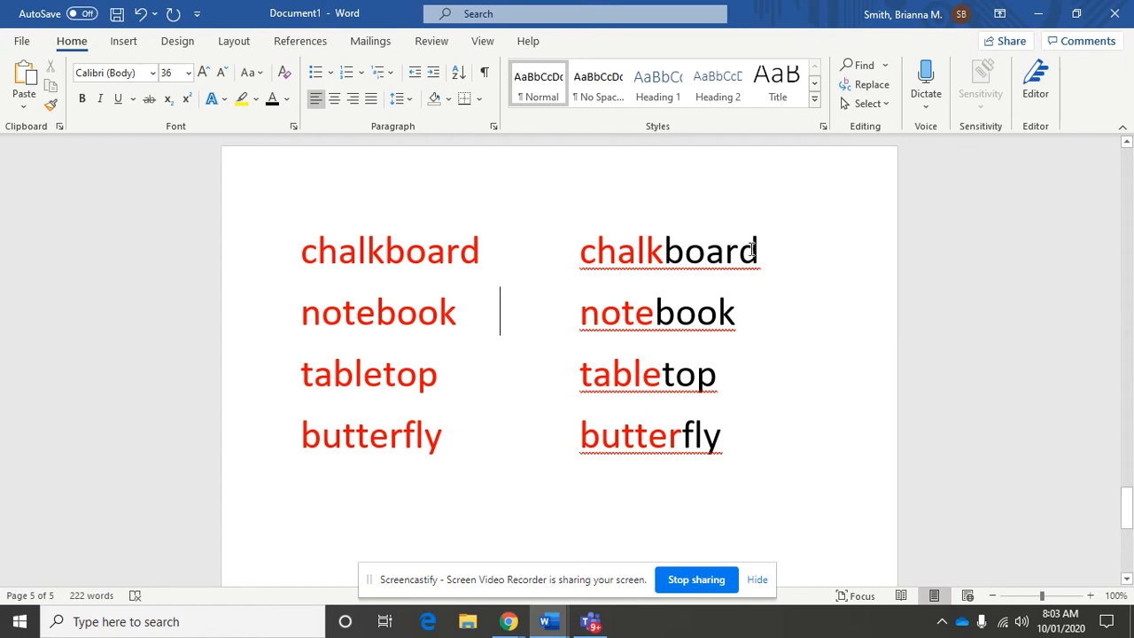
pyautogui.doubleClick(670, 252)
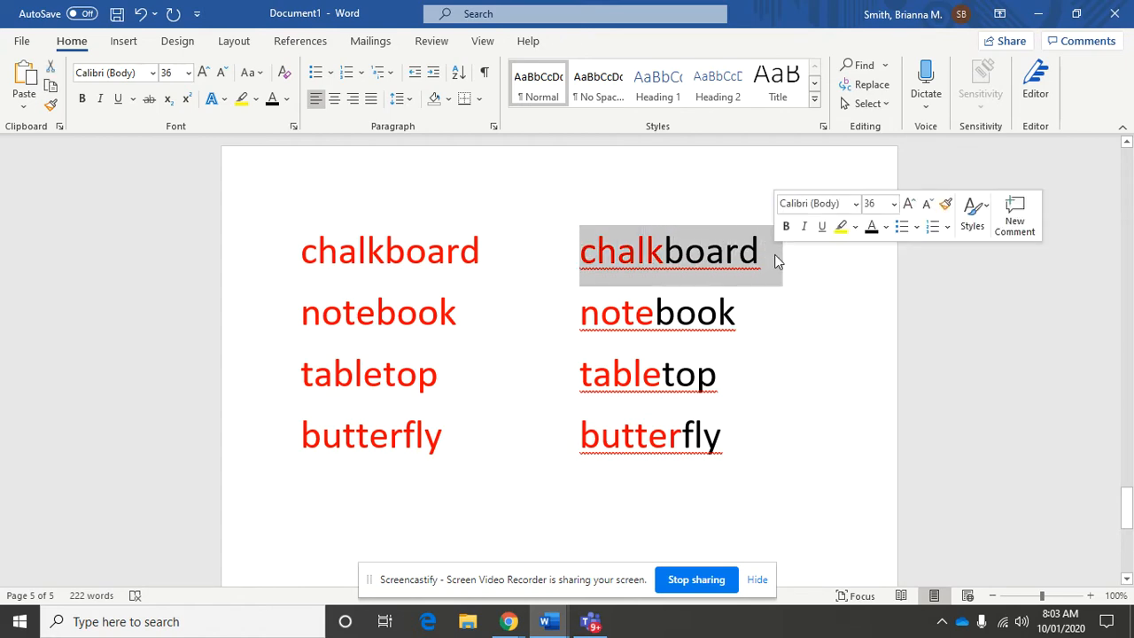
pyautogui.click(647, 252)
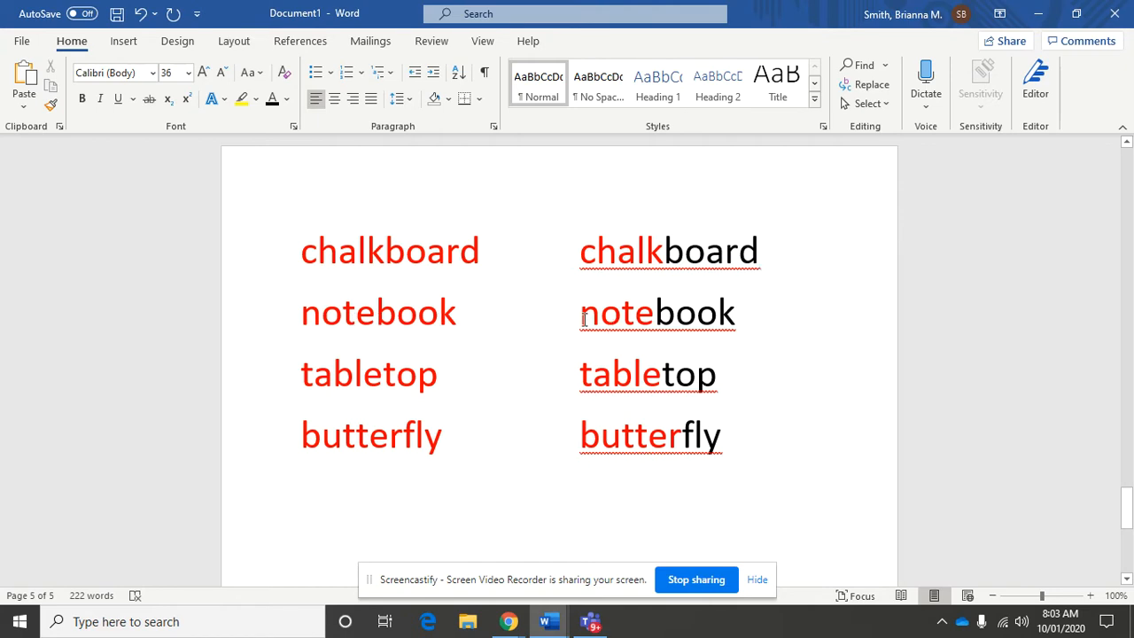
# Point out notebook, tabletop and butterfly in the split-word list.
pyautogui.doubleClick(613, 312)
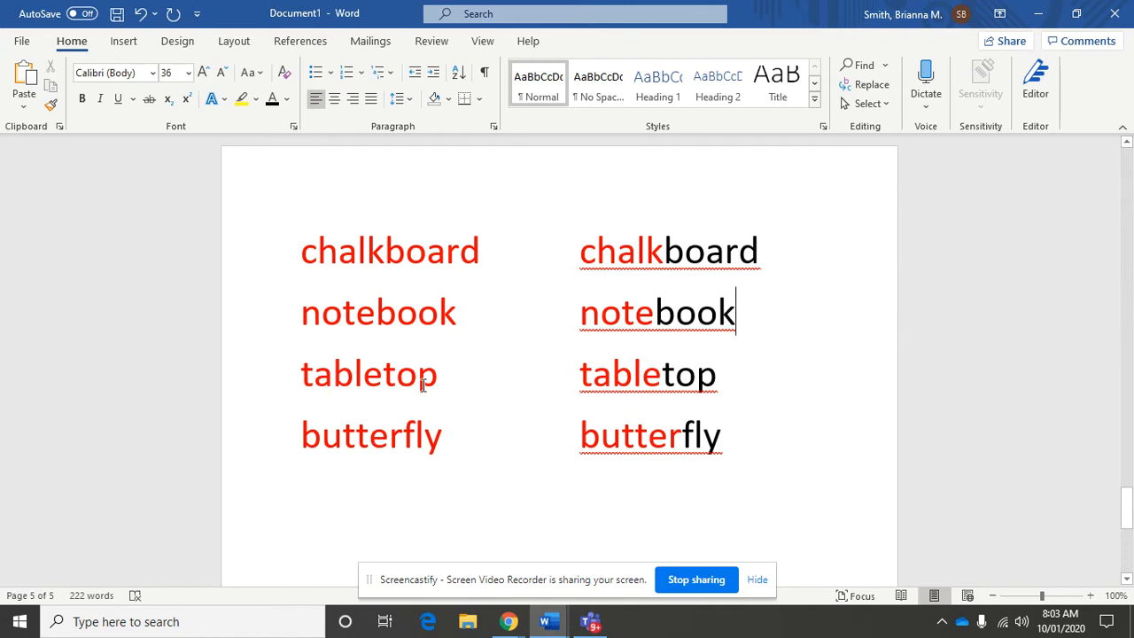
pyautogui.moveTo(862, 463)
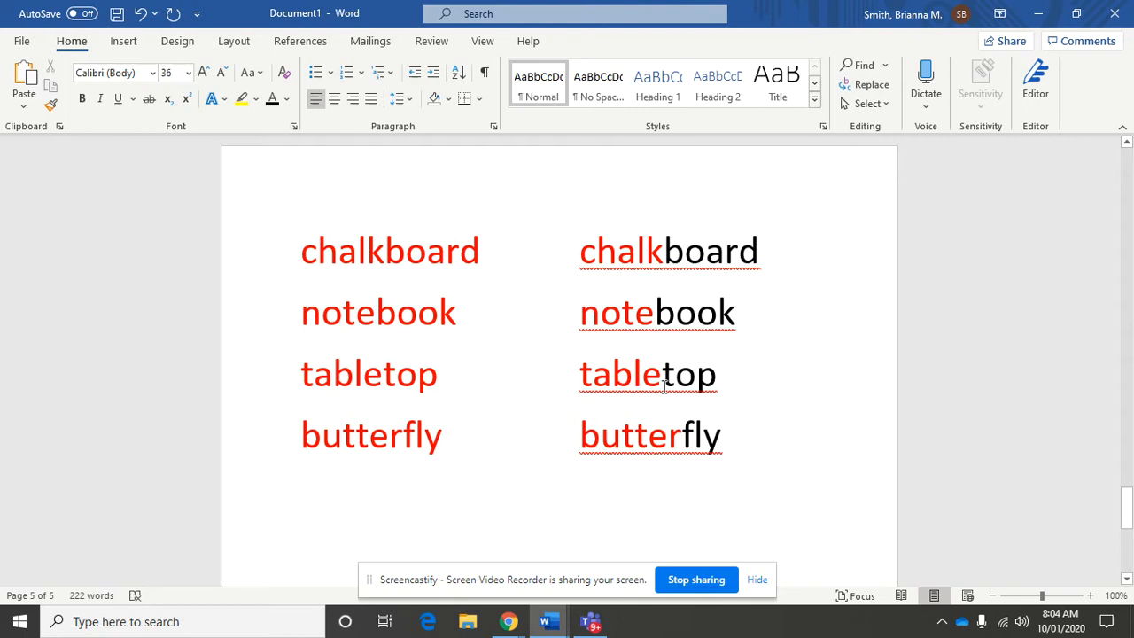
pyautogui.click(723, 434)
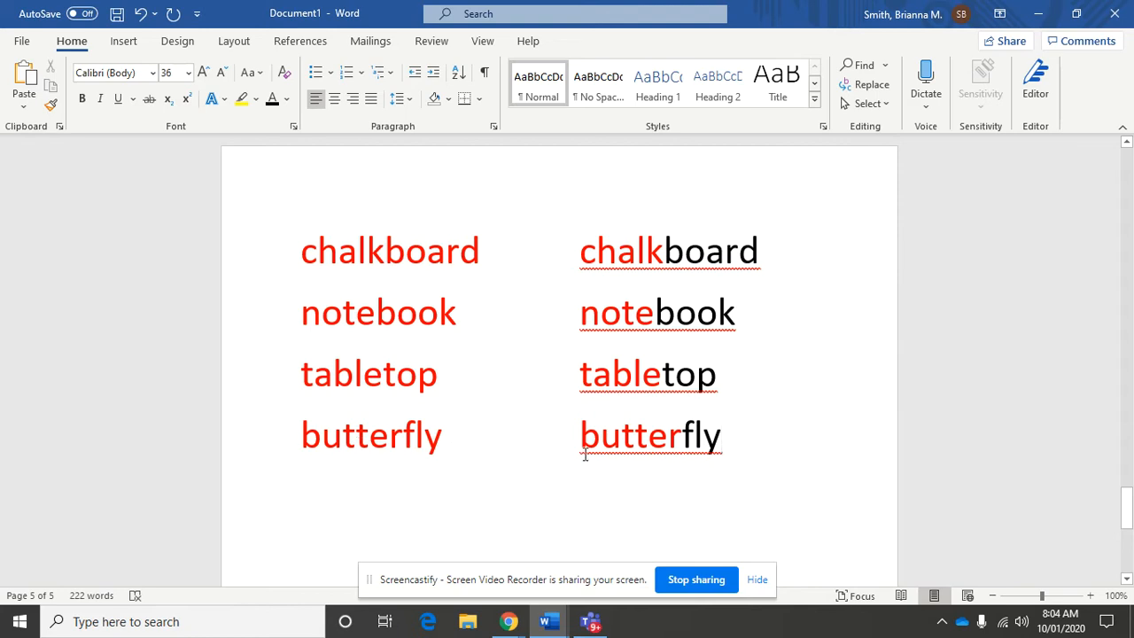
pyautogui.doubleClick(623, 436)
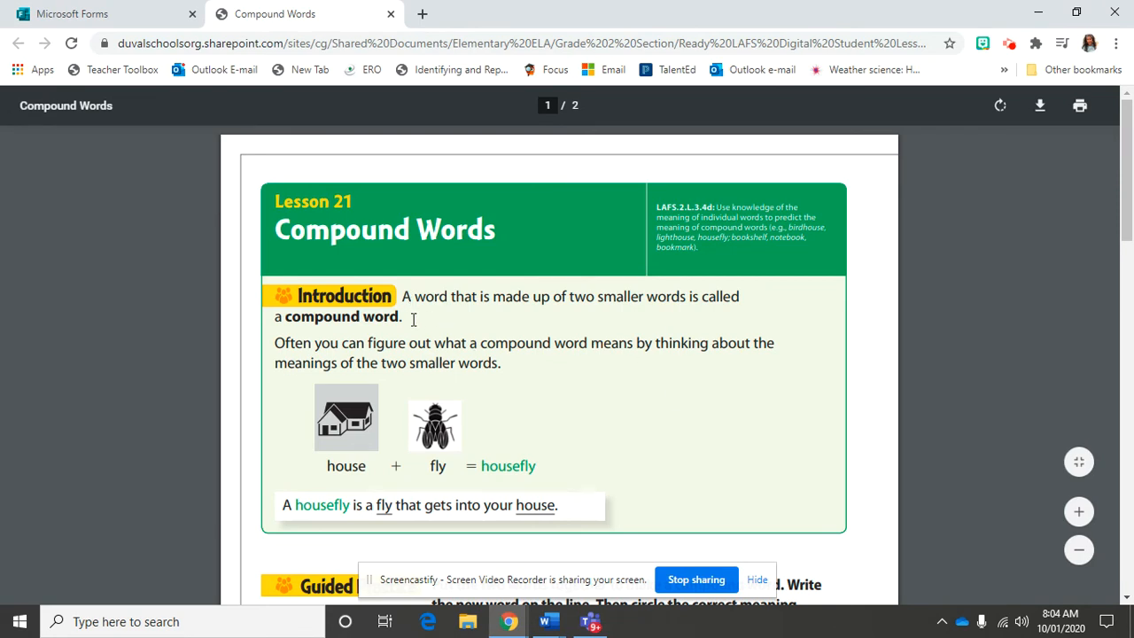
pyautogui.moveTo(606, 322)
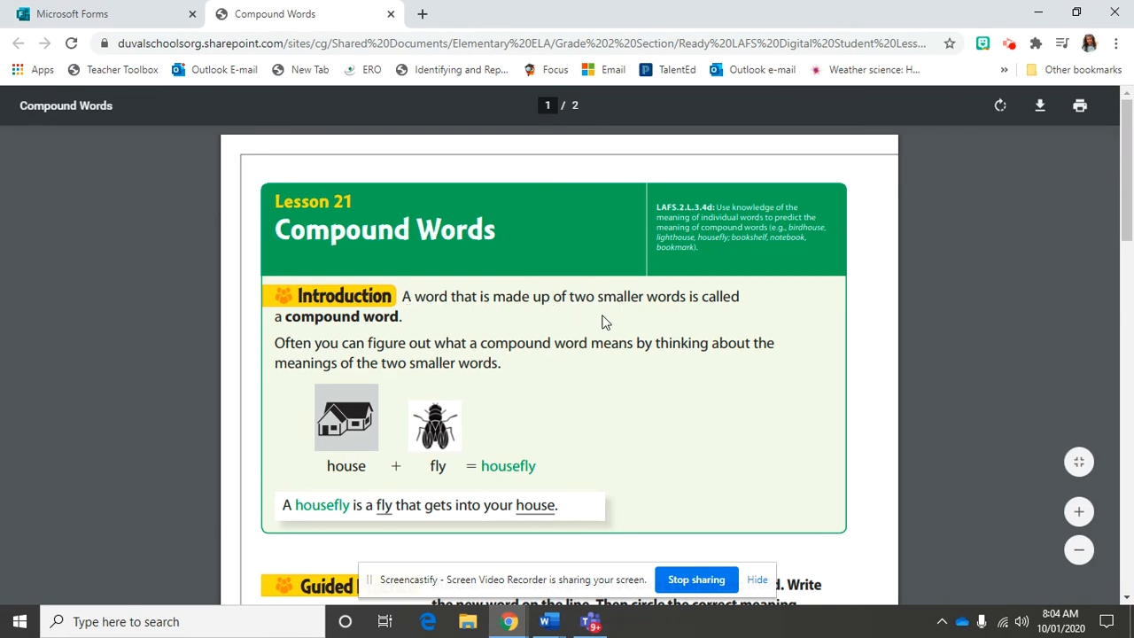
pyautogui.moveTo(720, 312)
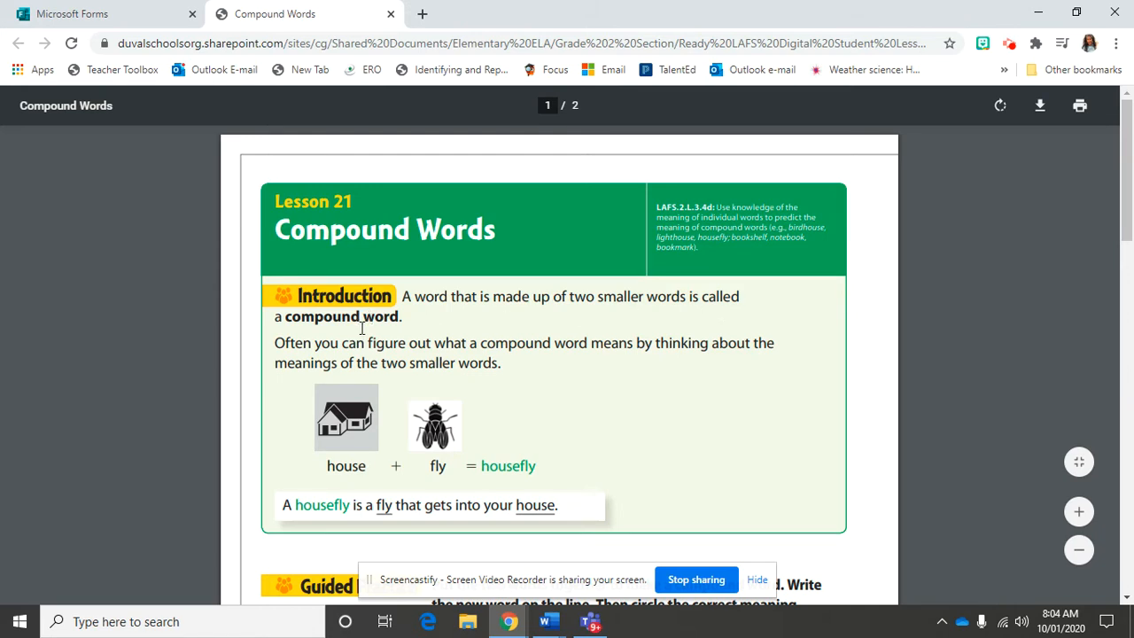
pyautogui.moveTo(209, 383)
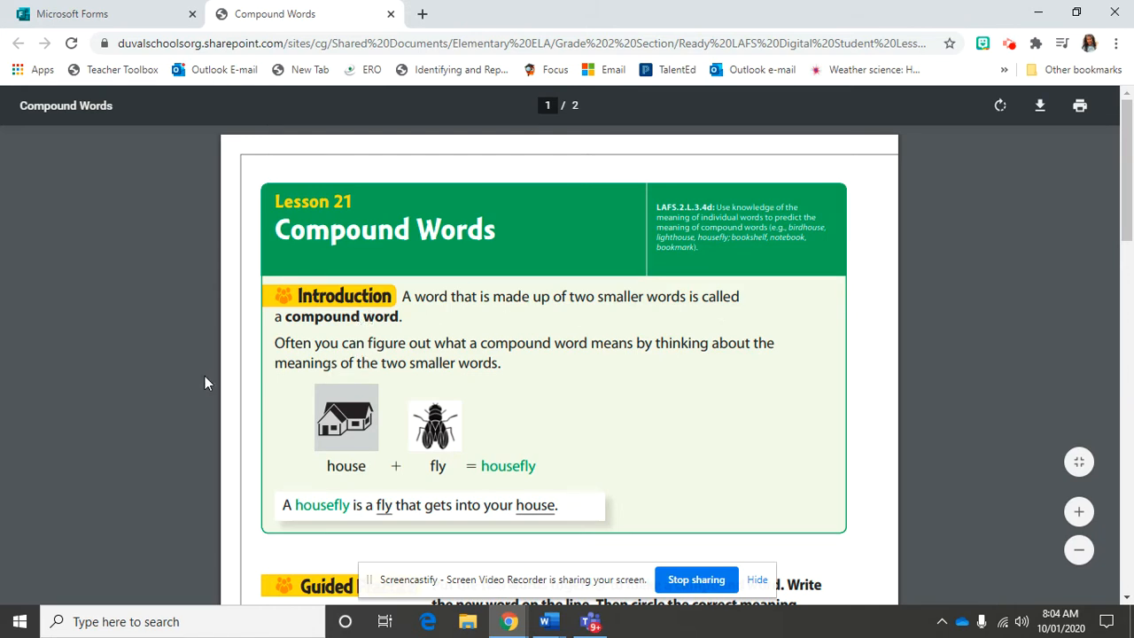
pyautogui.moveTo(155, 389)
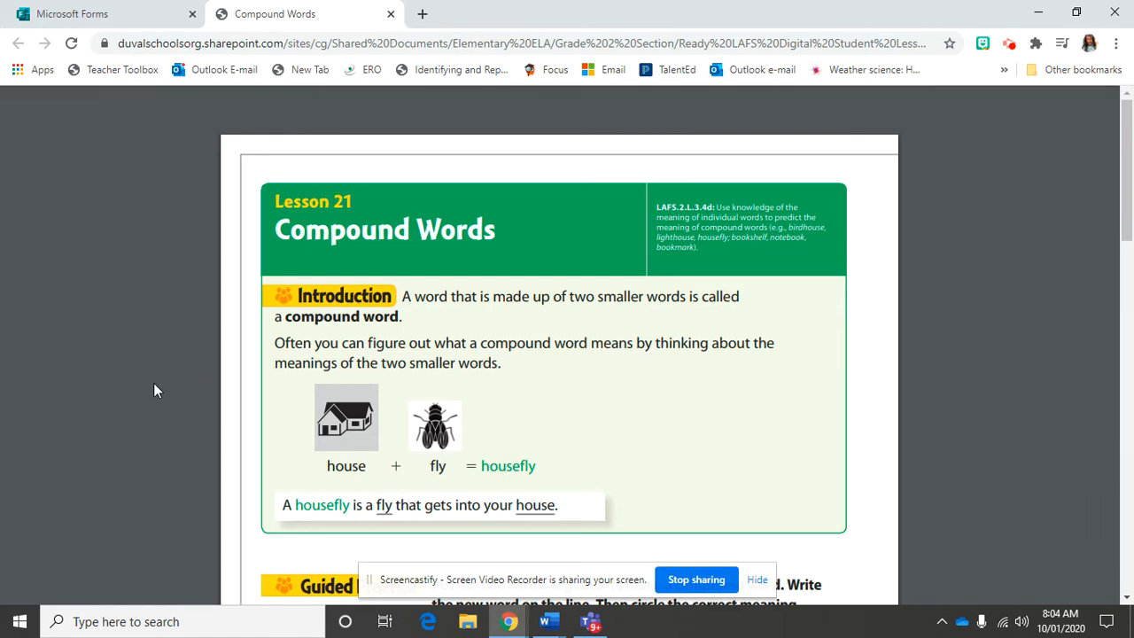
pyautogui.moveTo(354, 486)
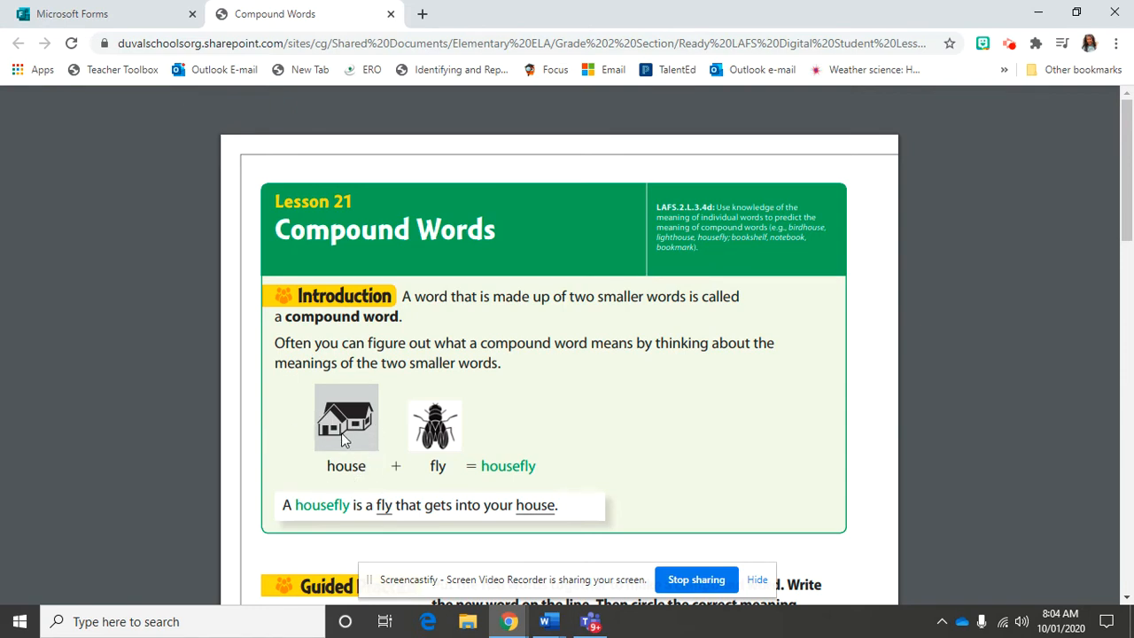
pyautogui.moveTo(419, 439)
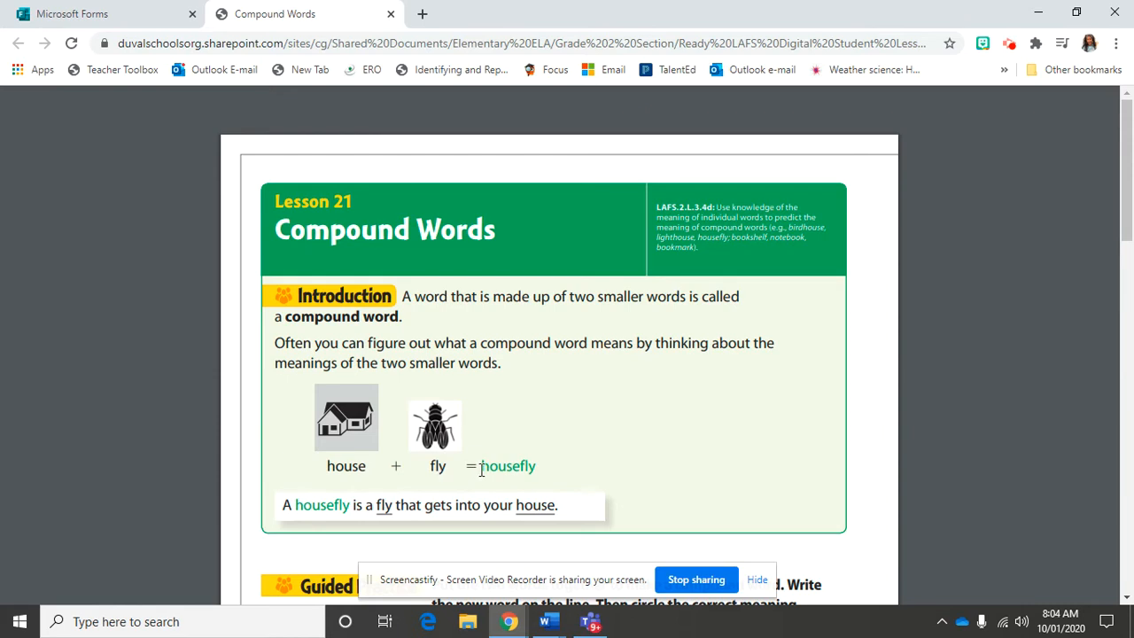
pyautogui.moveTo(872, 479)
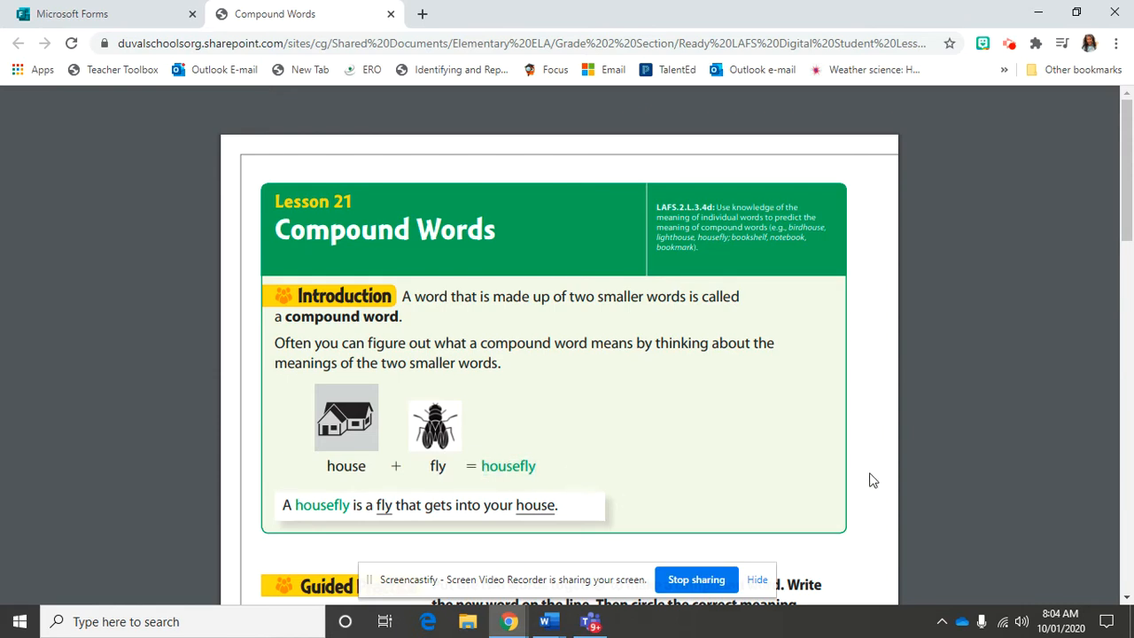
pyautogui.moveTo(868, 478)
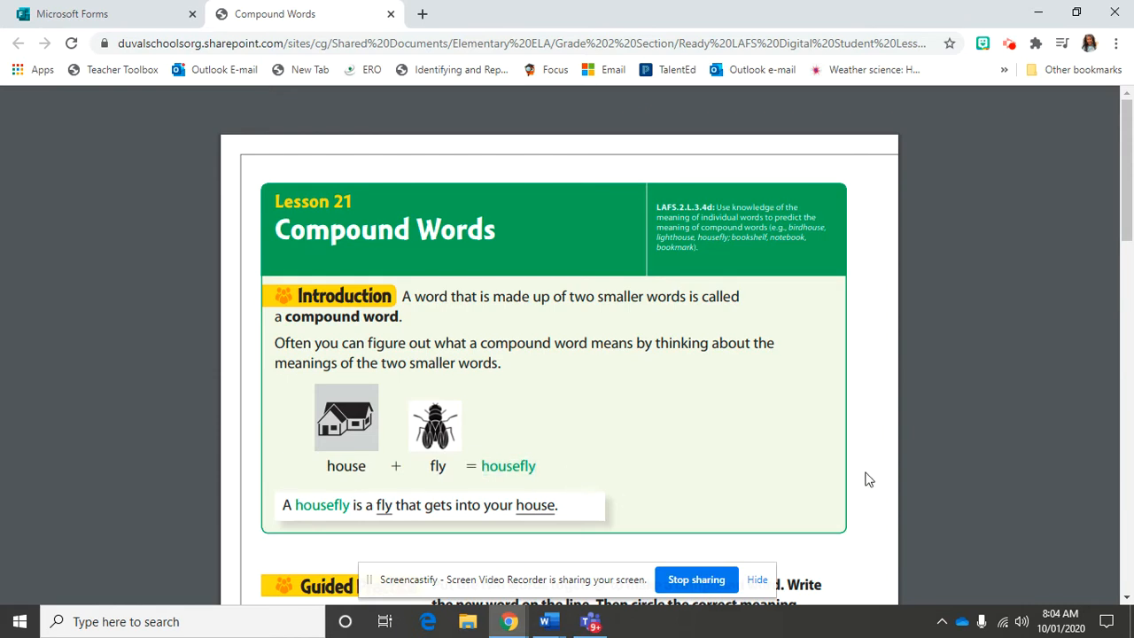
pyautogui.moveTo(296, 521)
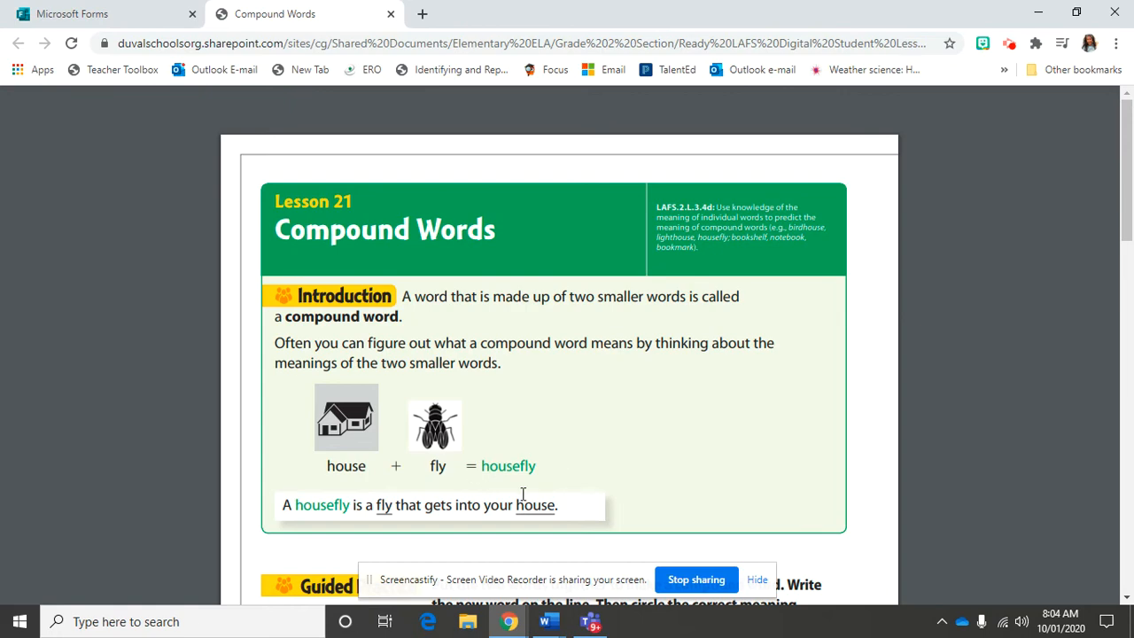
pyautogui.moveTo(531, 483)
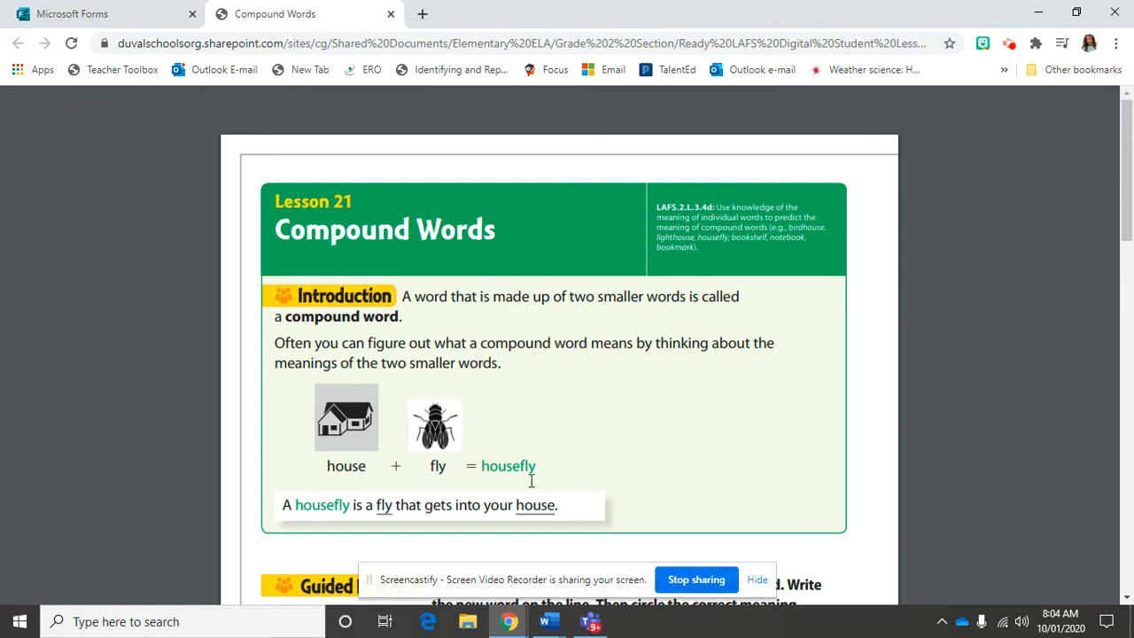
# Scroll to Guided Practice and point out the black + bird item heading.
pyautogui.scroll(-3)
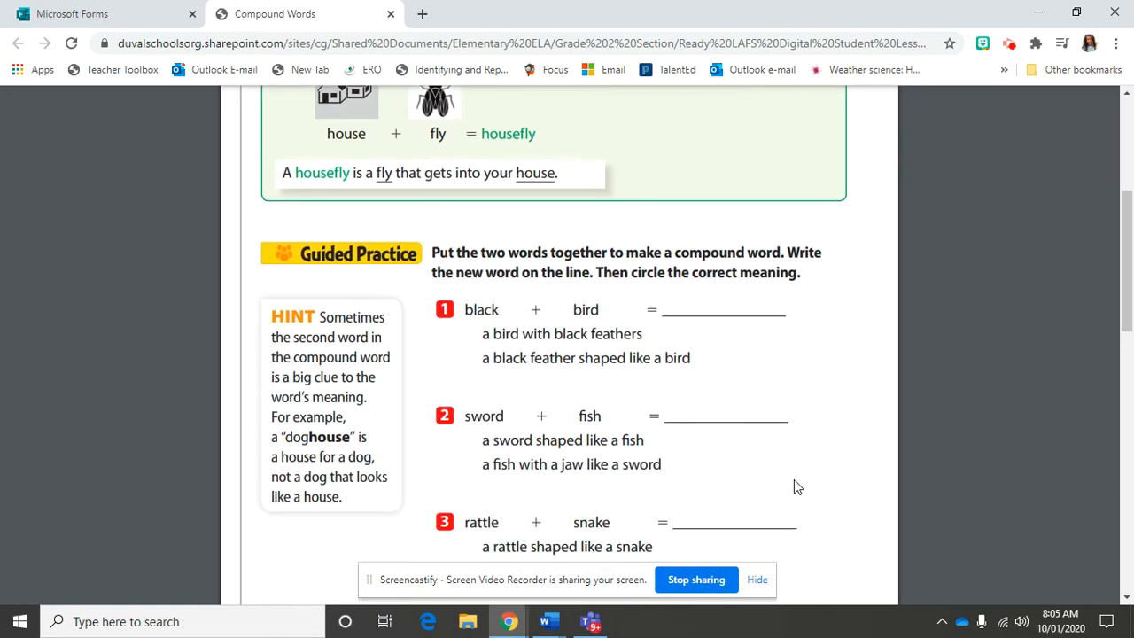
pyautogui.scroll(-3)
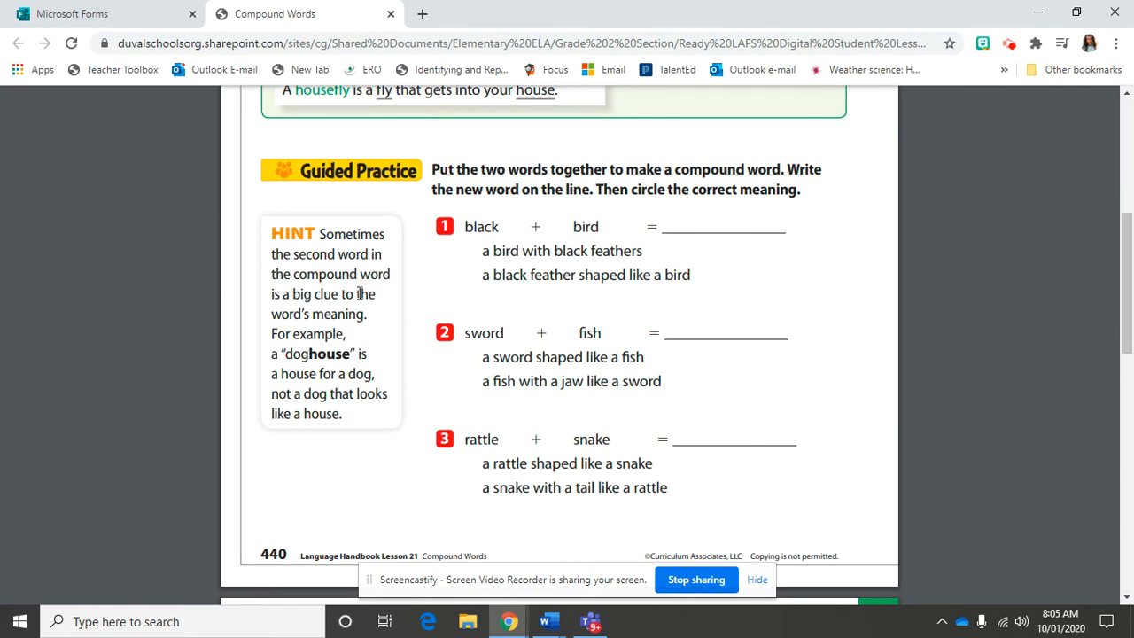
pyautogui.moveTo(293, 295); pyautogui.dragTo(346, 294)
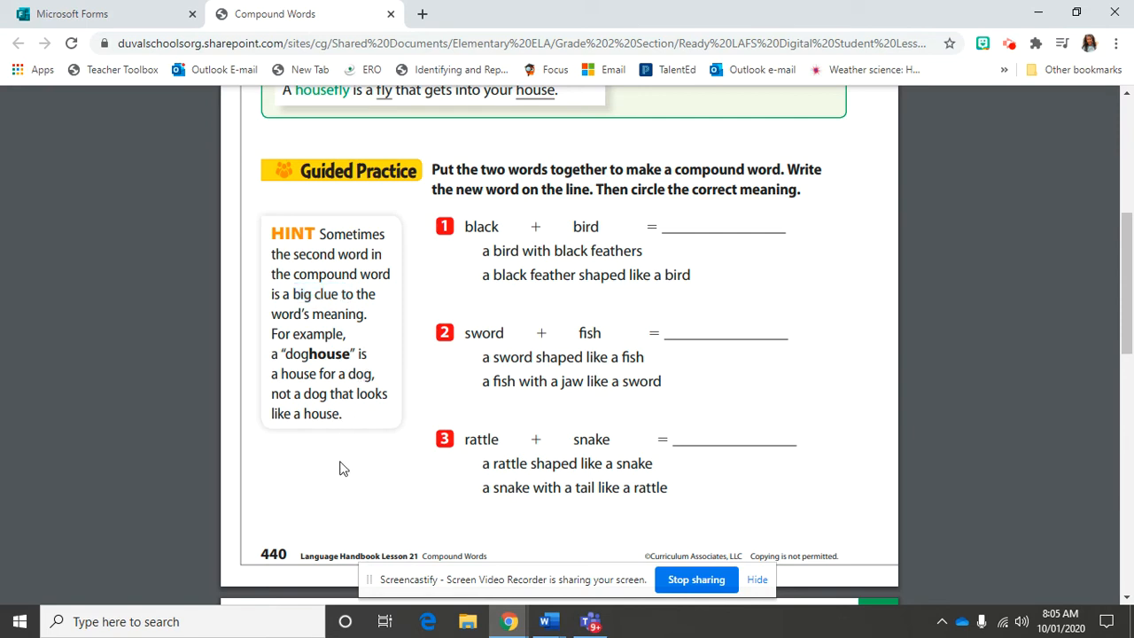
pyautogui.moveTo(324, 397)
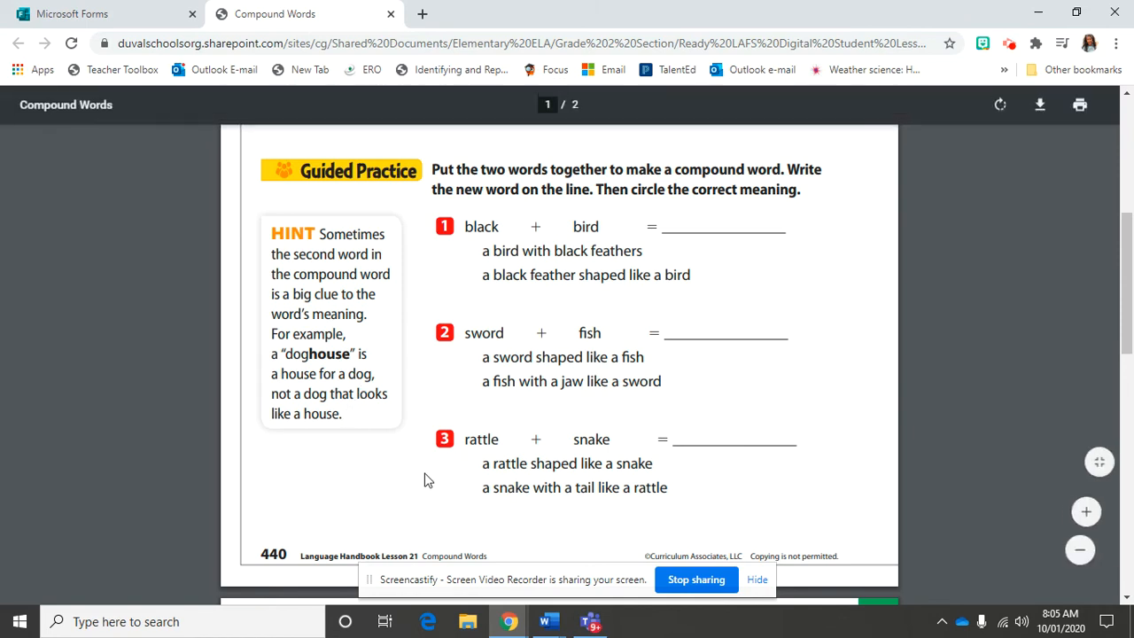
pyautogui.moveTo(788, 308)
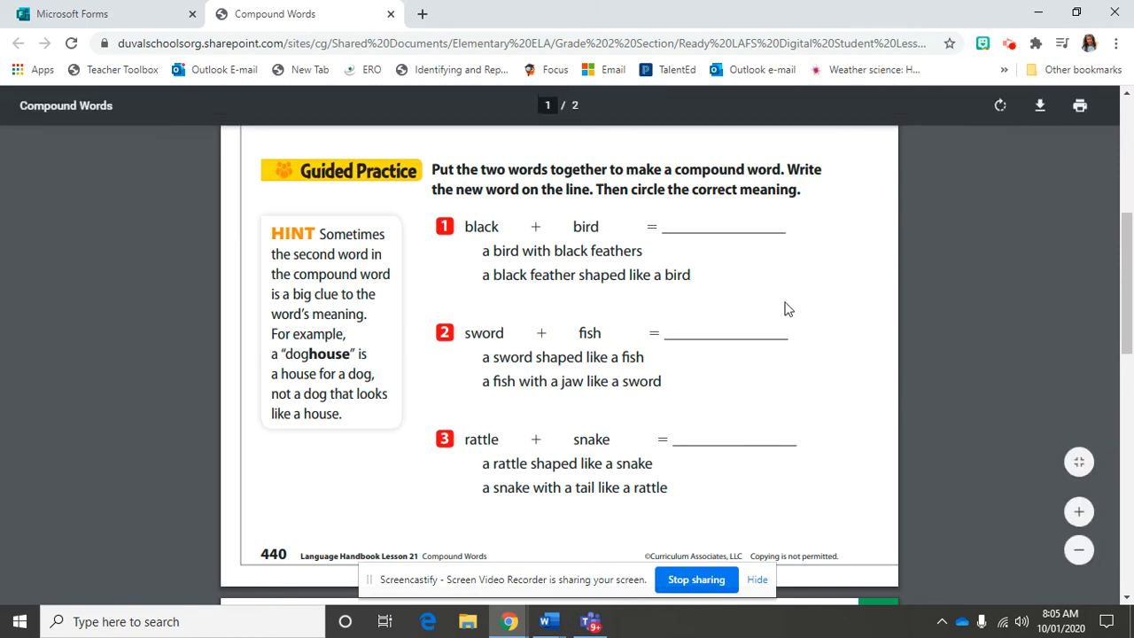
pyautogui.moveTo(681, 195)
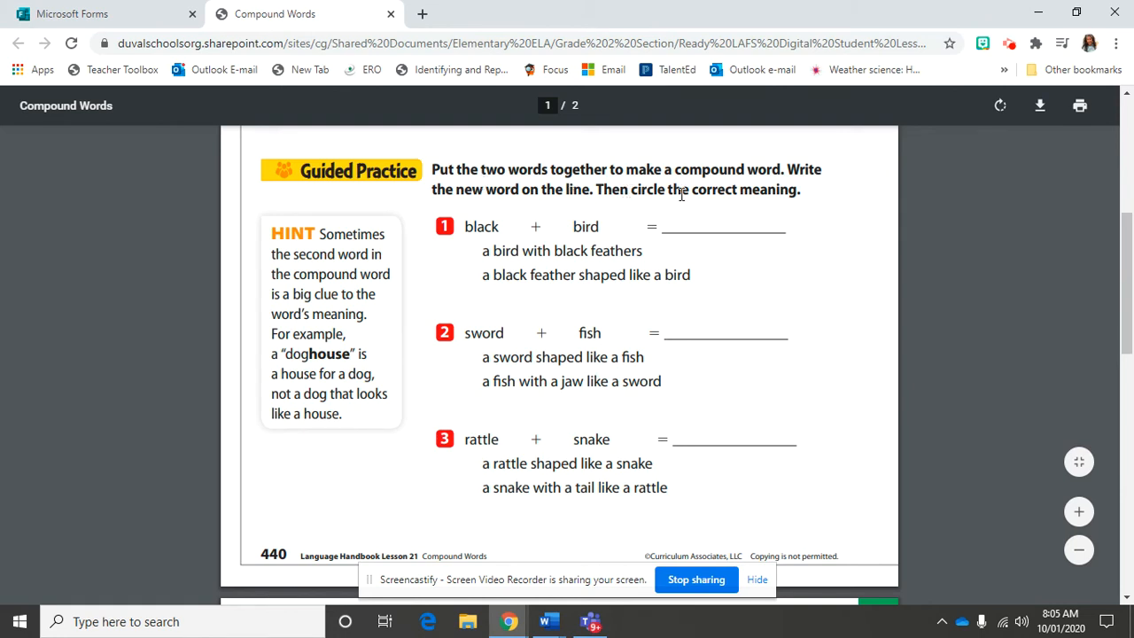
pyautogui.moveTo(528, 206)
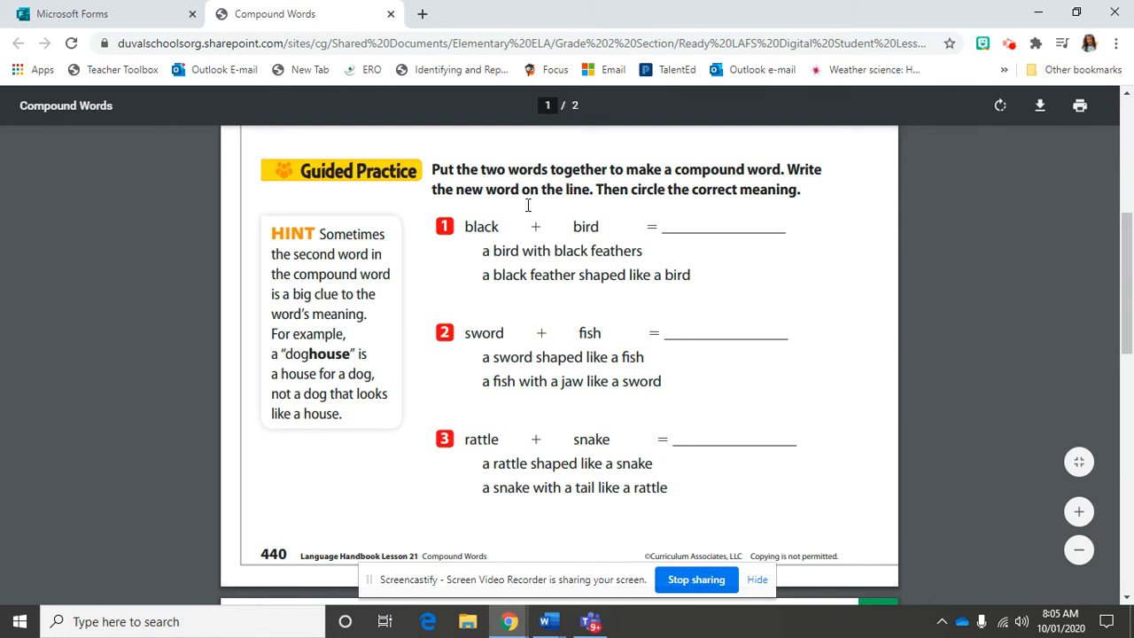
pyautogui.moveTo(560, 216)
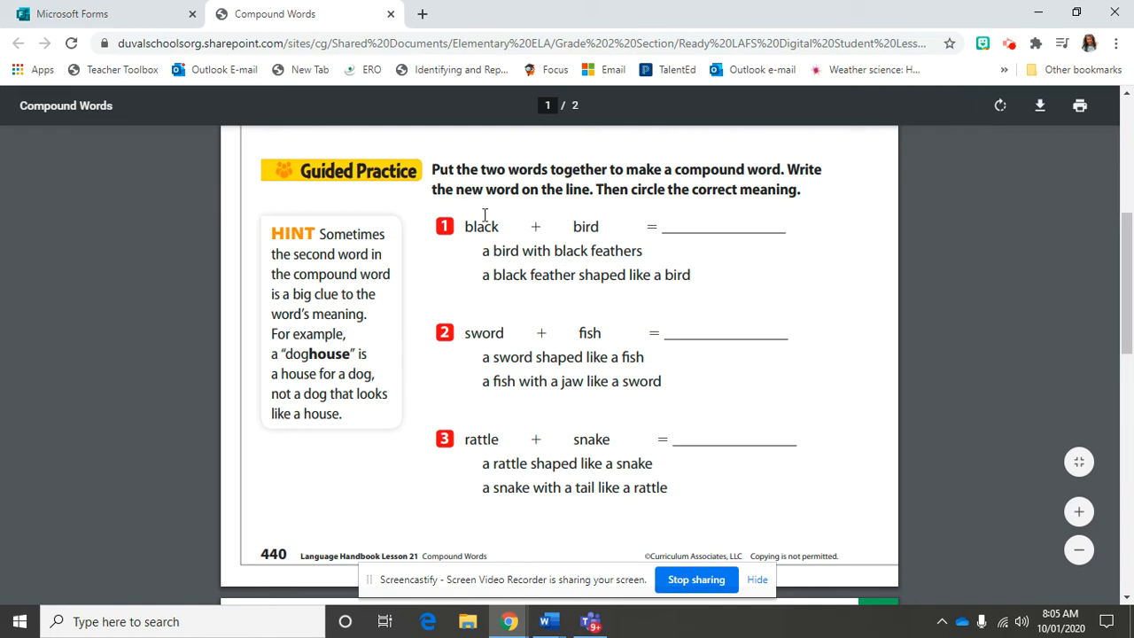
pyautogui.moveTo(489, 264)
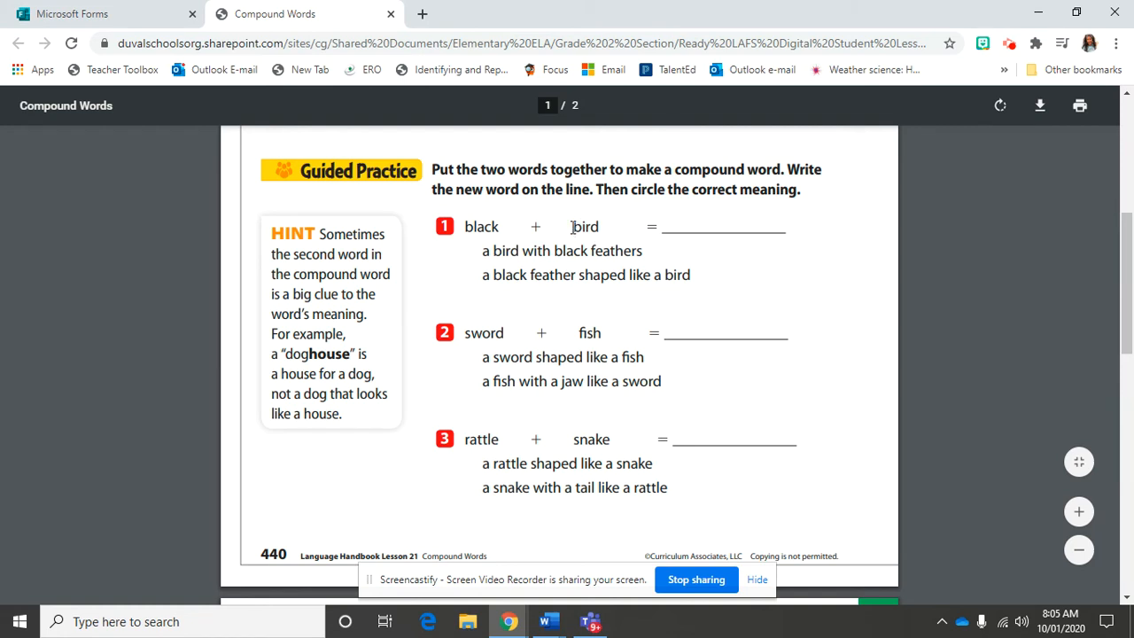
pyautogui.moveTo(659, 307)
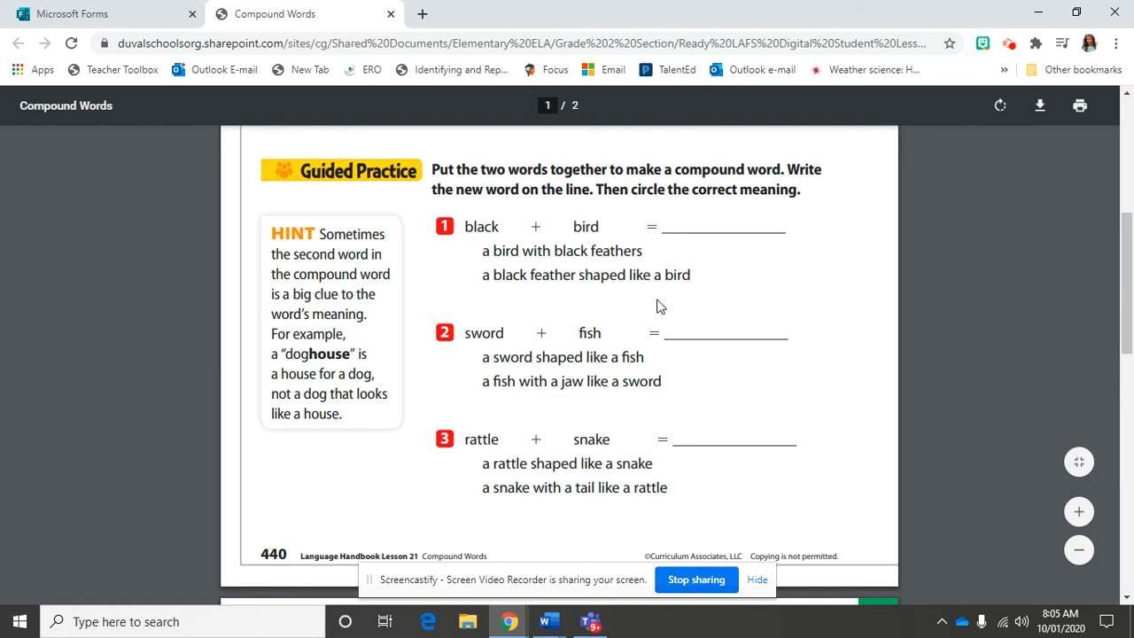
pyautogui.moveTo(751, 307)
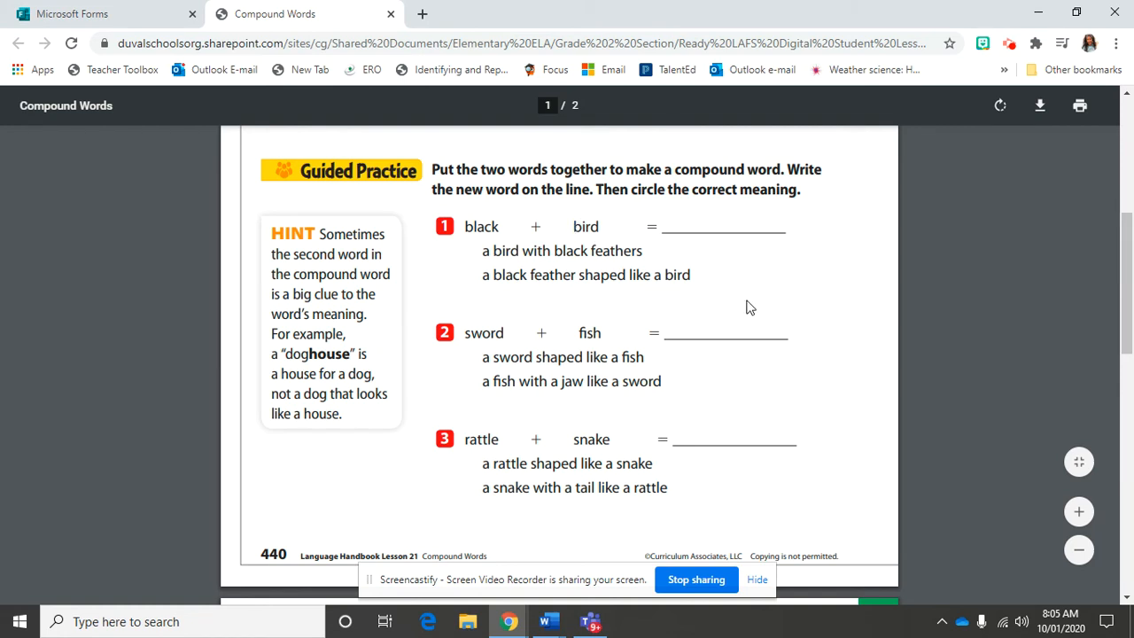
# Highlight 'a bird with black feathers' as item 1's meaning, then move to item 2.
pyautogui.doubleClick(482, 227)
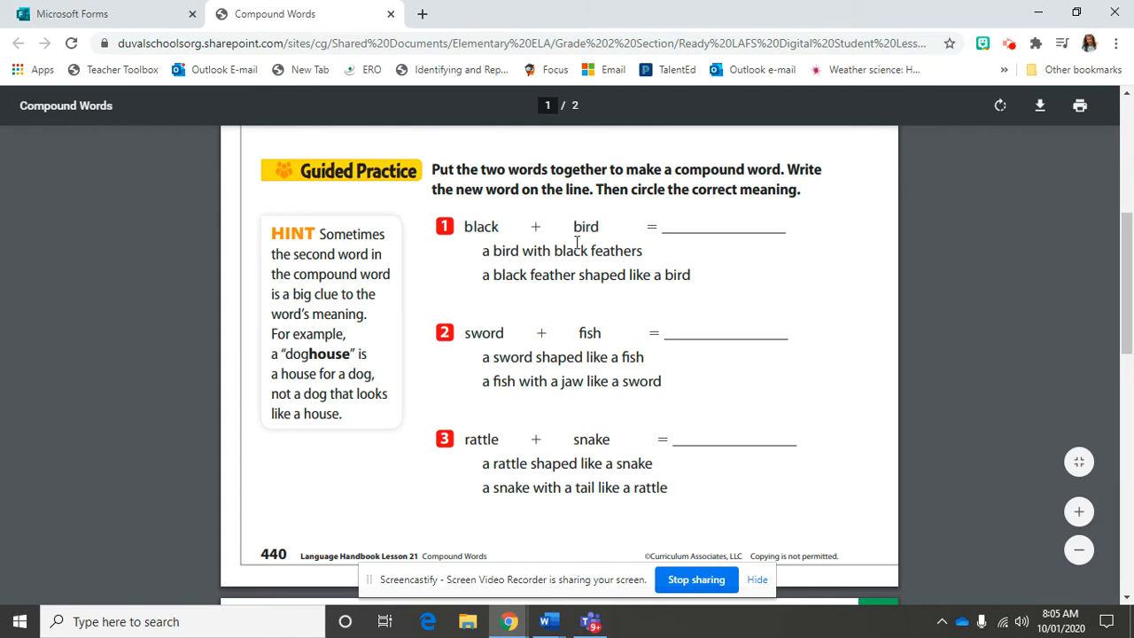
pyautogui.moveTo(936, 298)
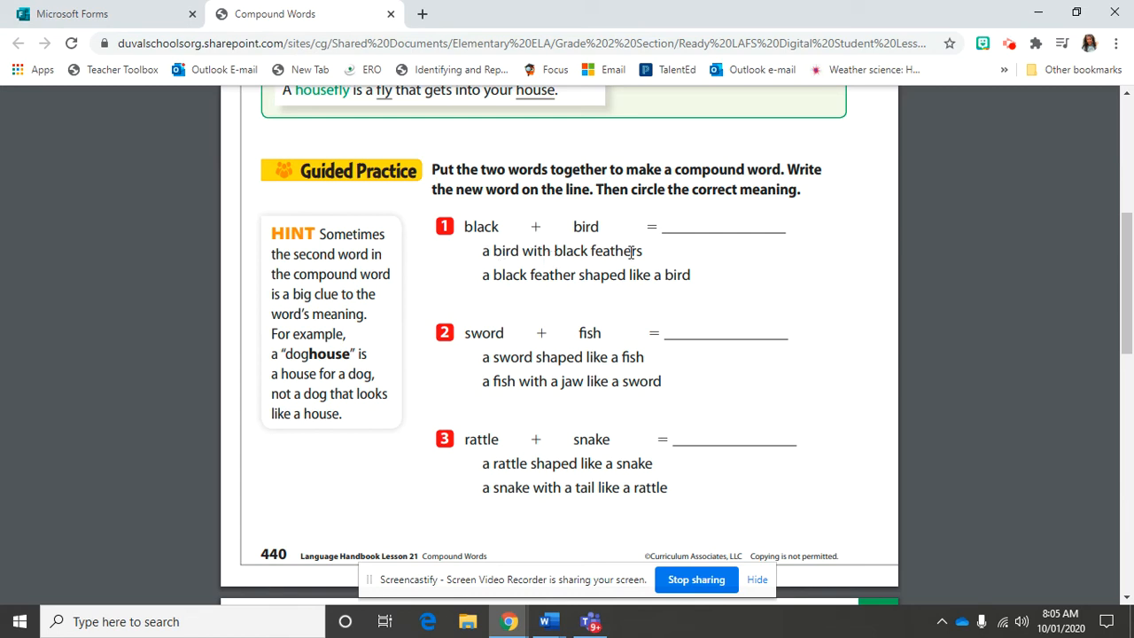
pyautogui.moveTo(560, 287)
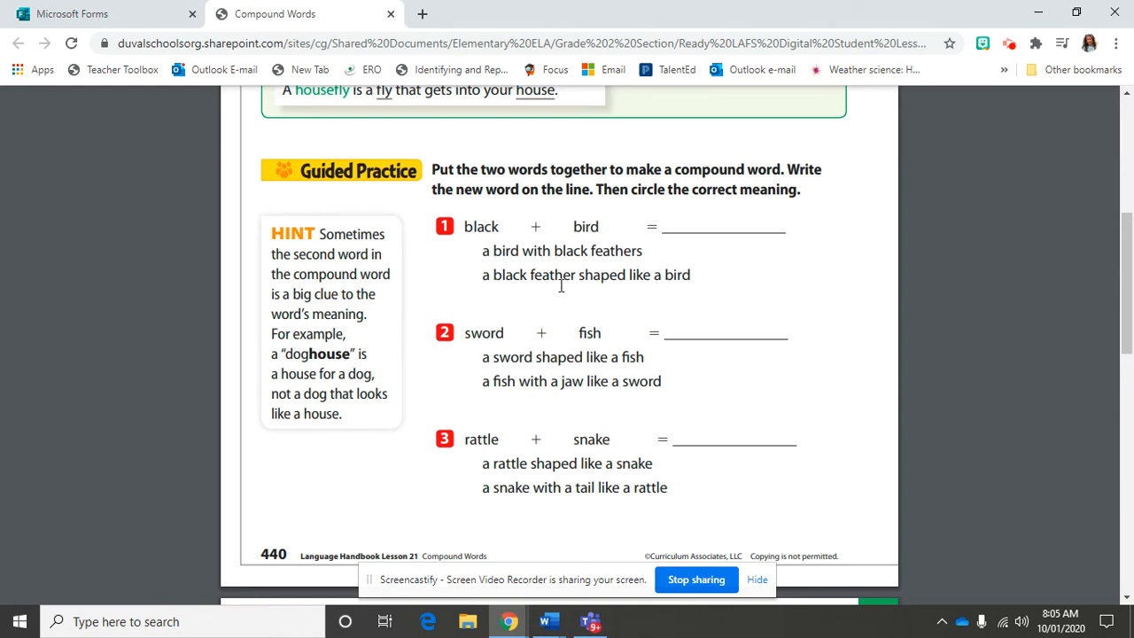
pyautogui.moveTo(682, 285)
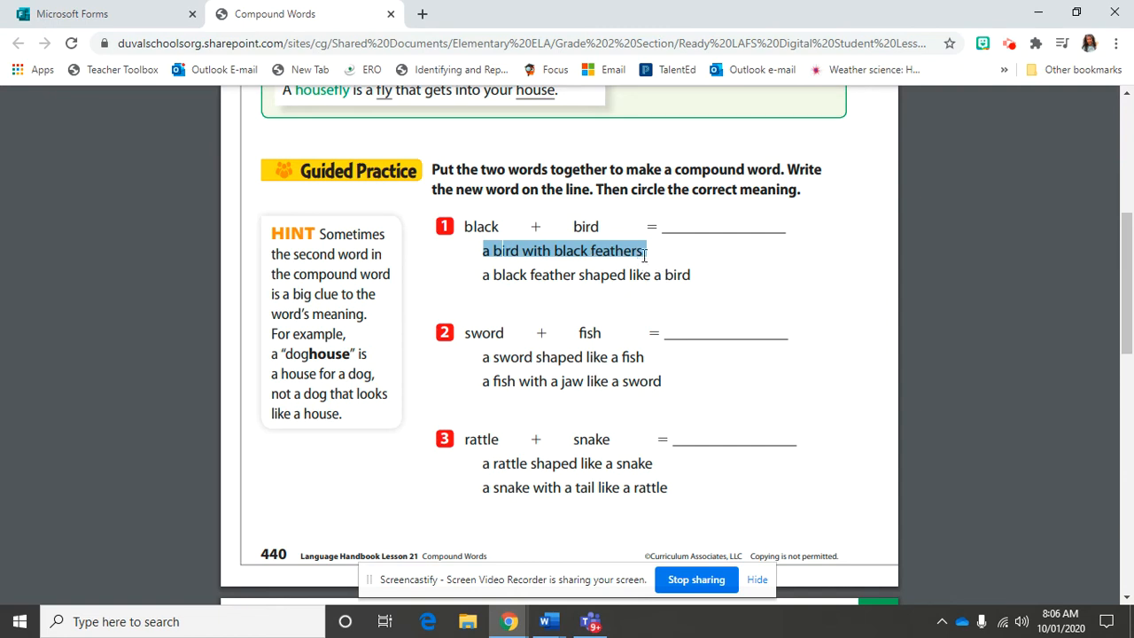
pyautogui.click(670, 255)
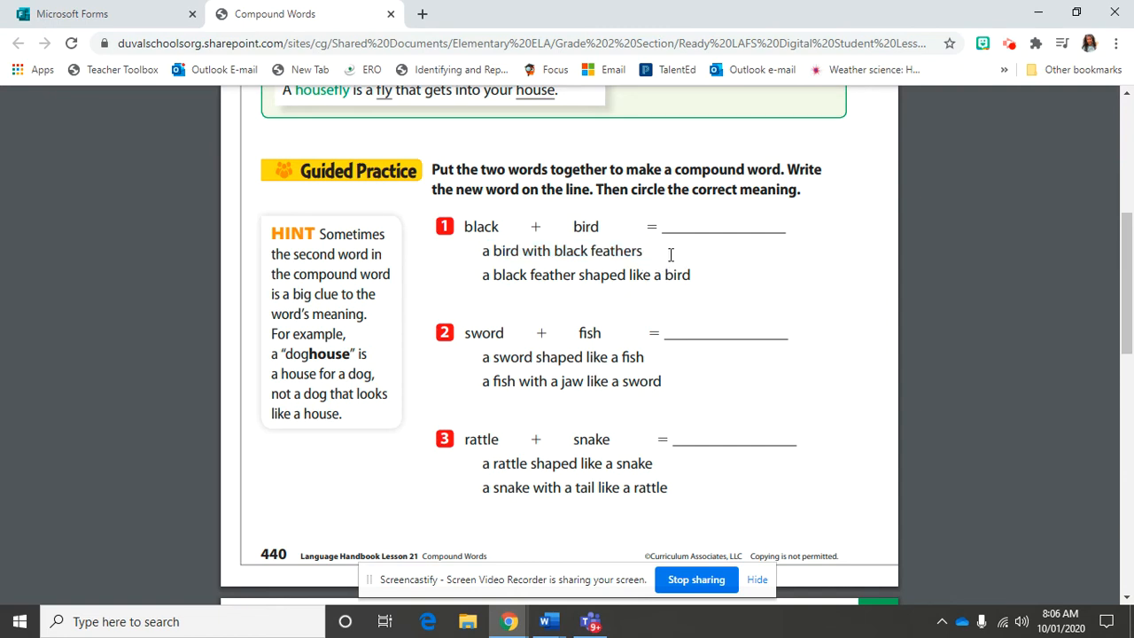
pyautogui.doubleClick(484, 333)
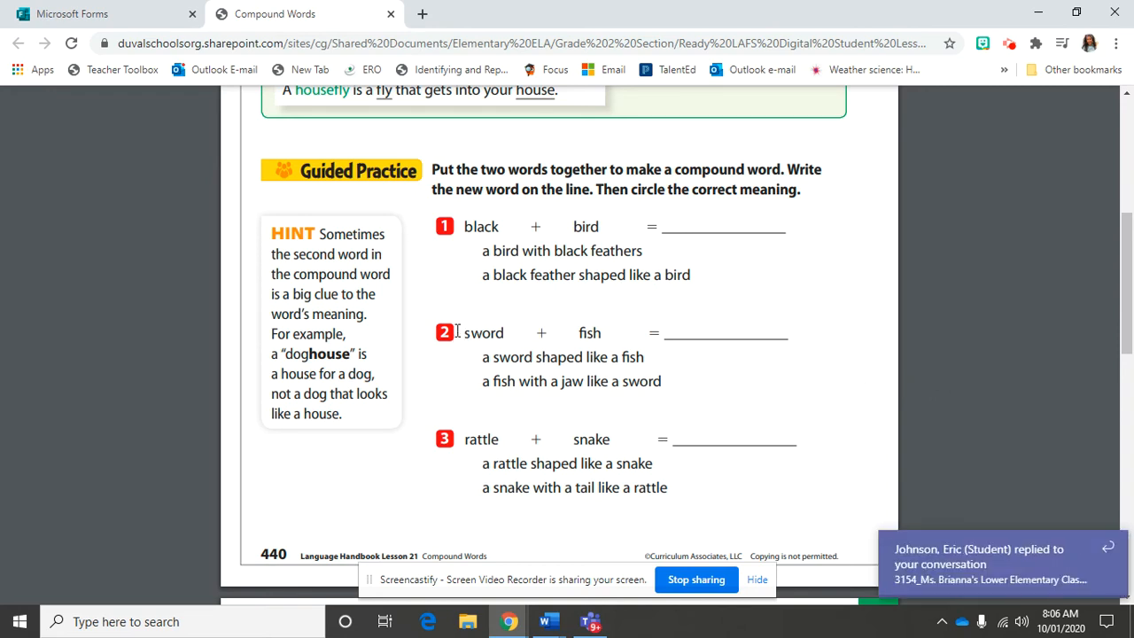
pyautogui.moveTo(585, 333)
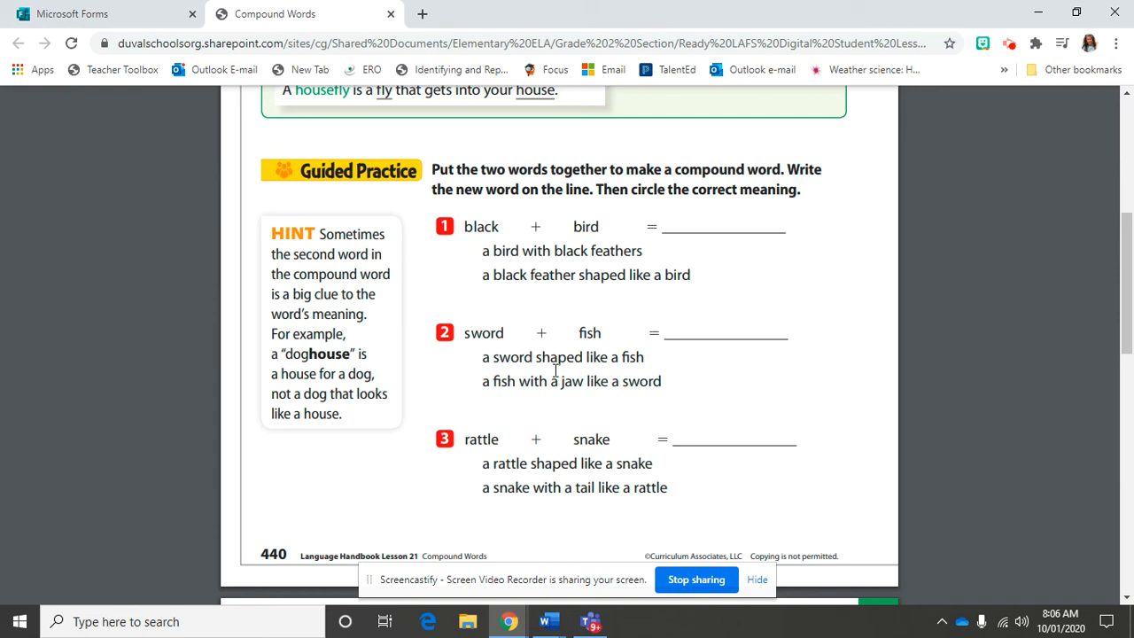
pyautogui.moveTo(645, 370)
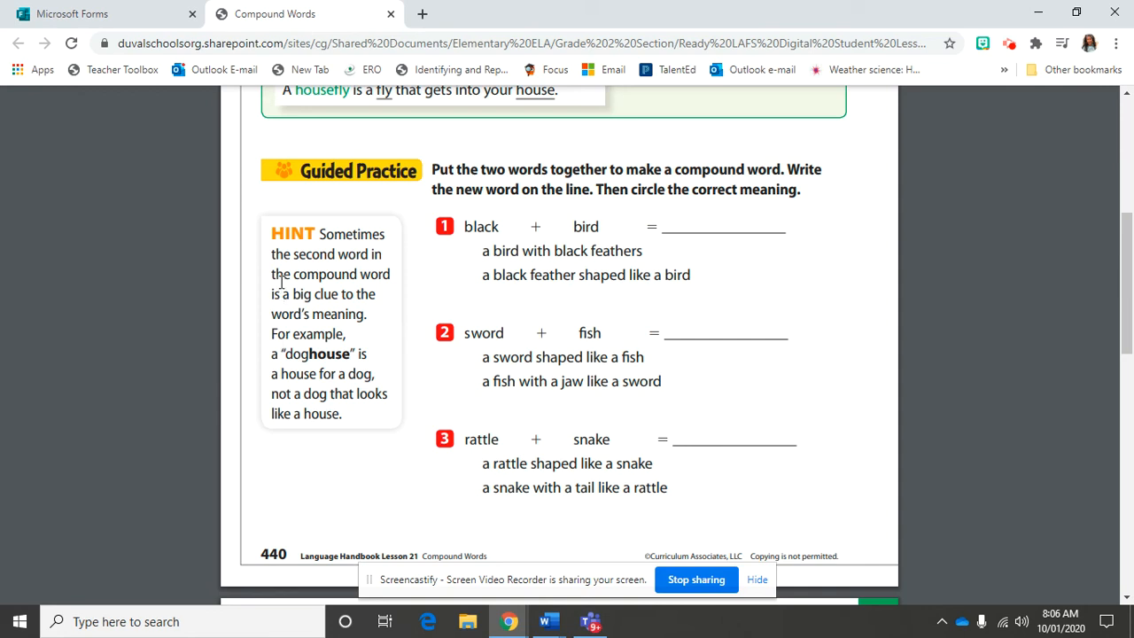
# Emphasize the hint that the second word is a big clue.
pyautogui.moveTo(297, 255); pyautogui.dragTo(379, 294)
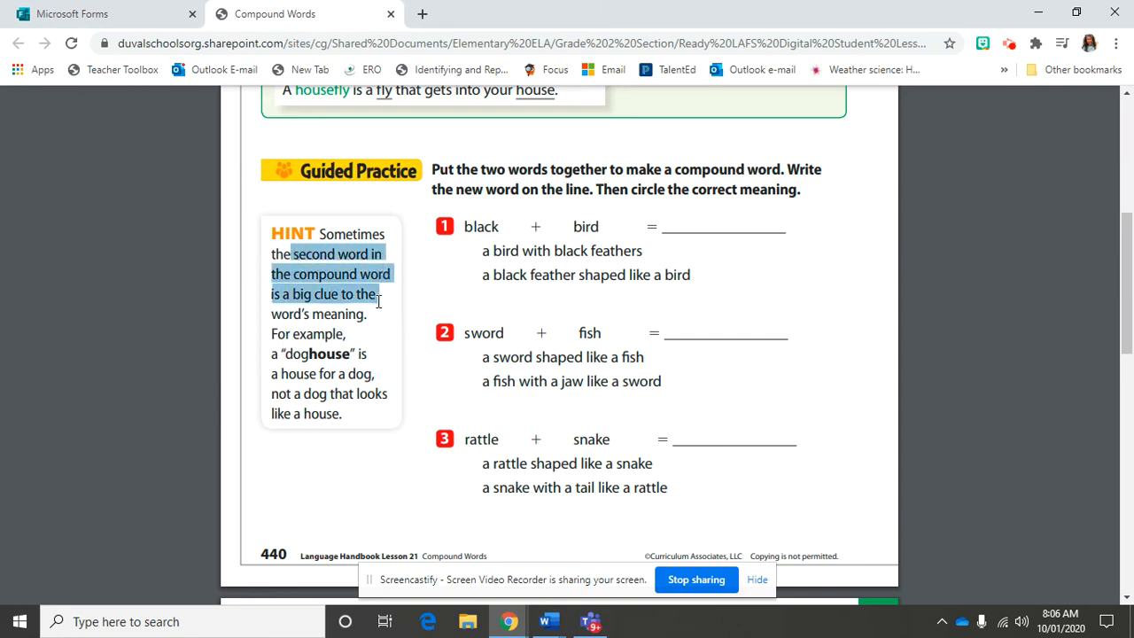
pyautogui.click(524, 439)
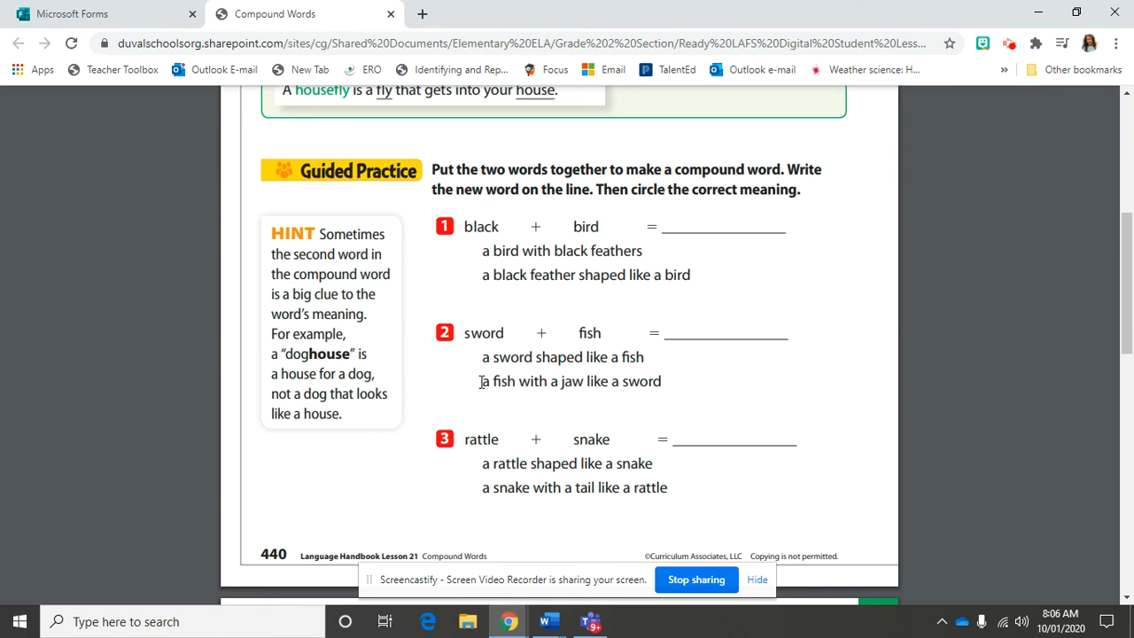
# Highlight 'a fish with a jaw like a sword' twice as the meaning for sword + fish.
pyautogui.moveTo(478, 381); pyautogui.dragTo(661, 381)
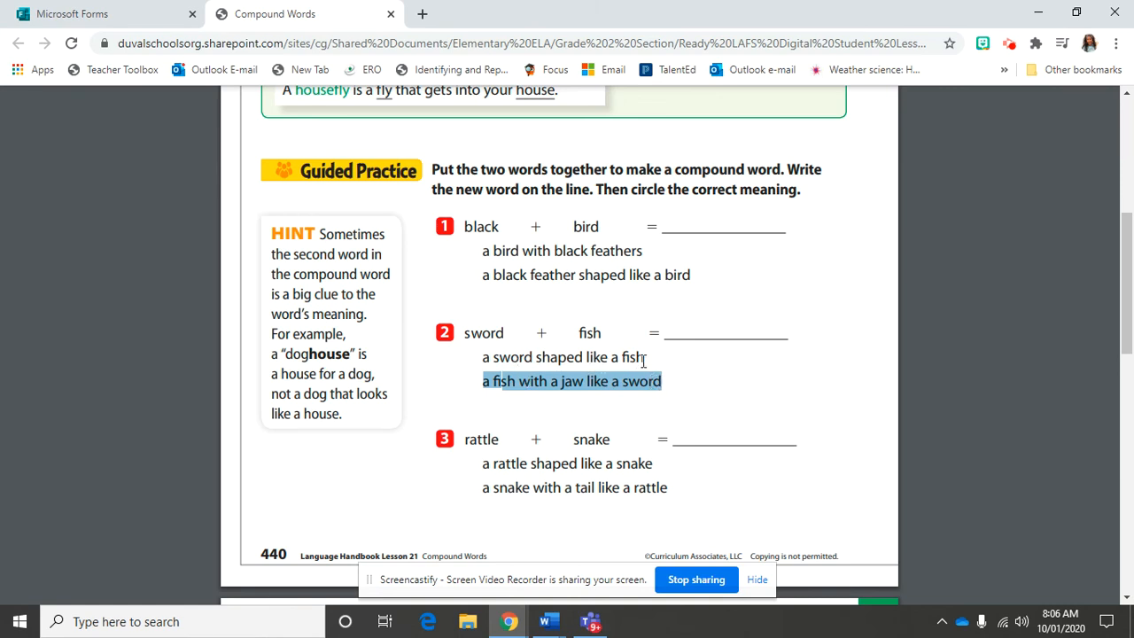
pyautogui.click(668, 361)
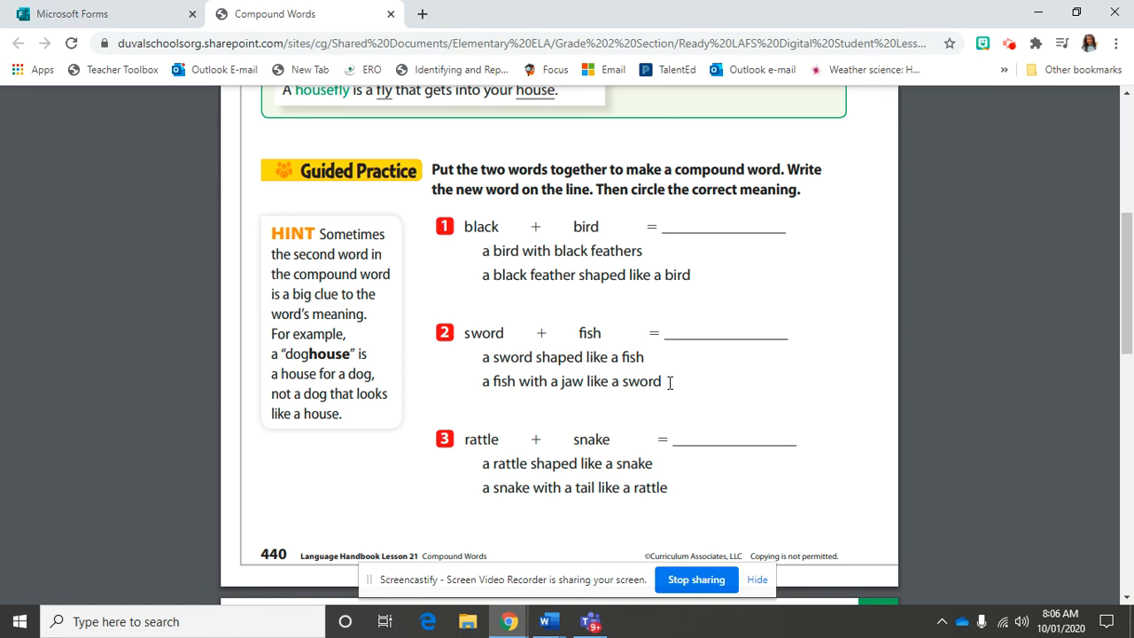
pyautogui.moveTo(482, 381); pyautogui.dragTo(661, 381)
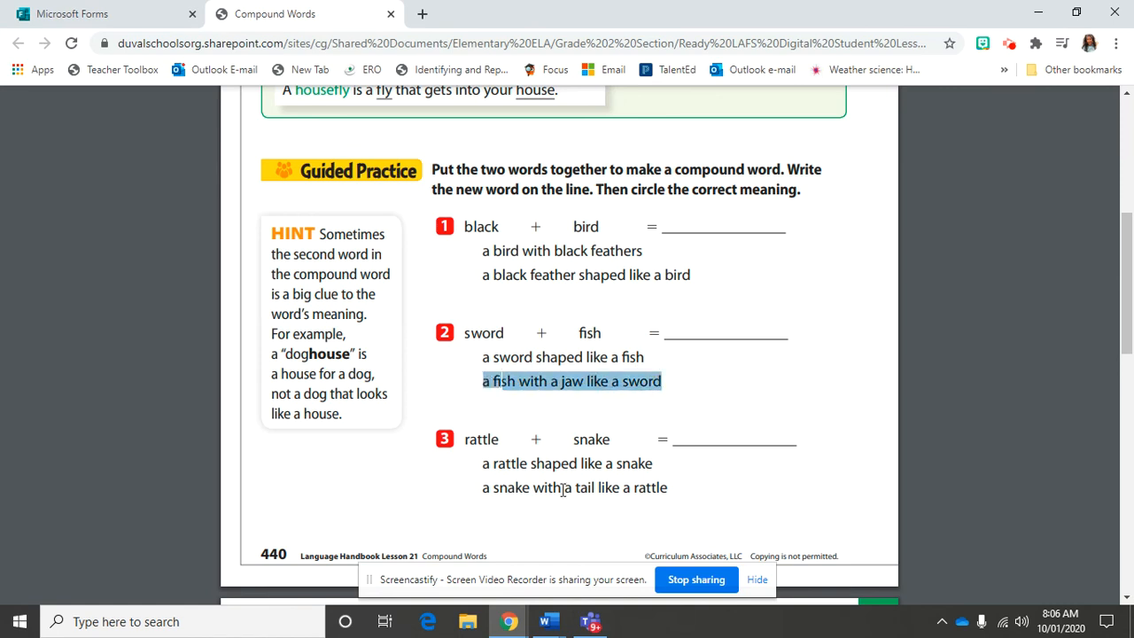
pyautogui.moveTo(570, 409)
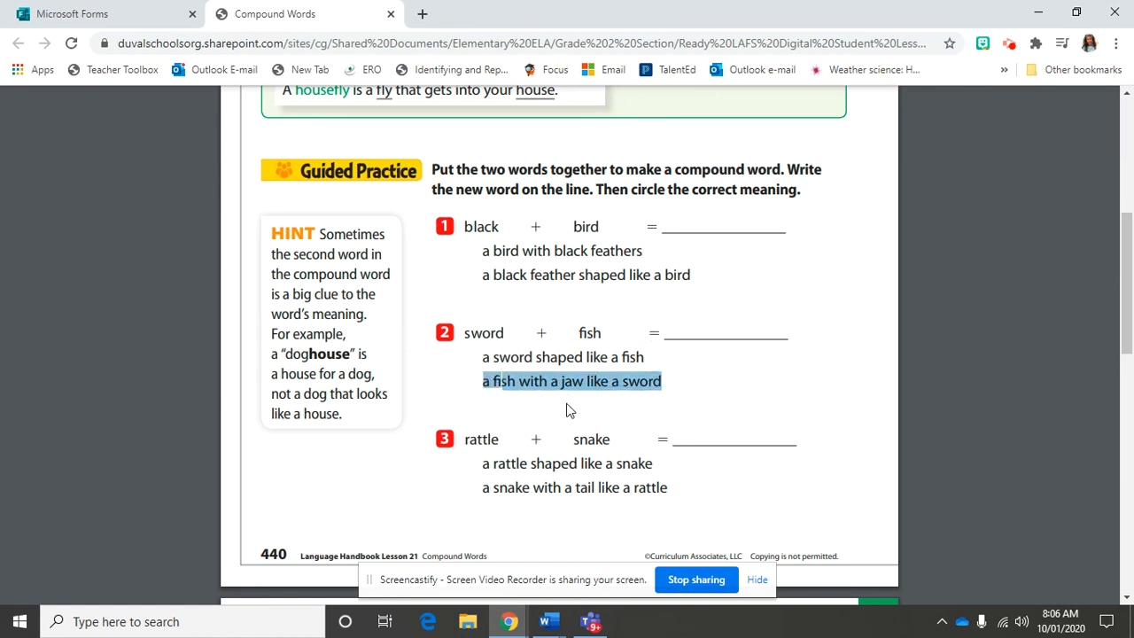
pyautogui.click(571, 401)
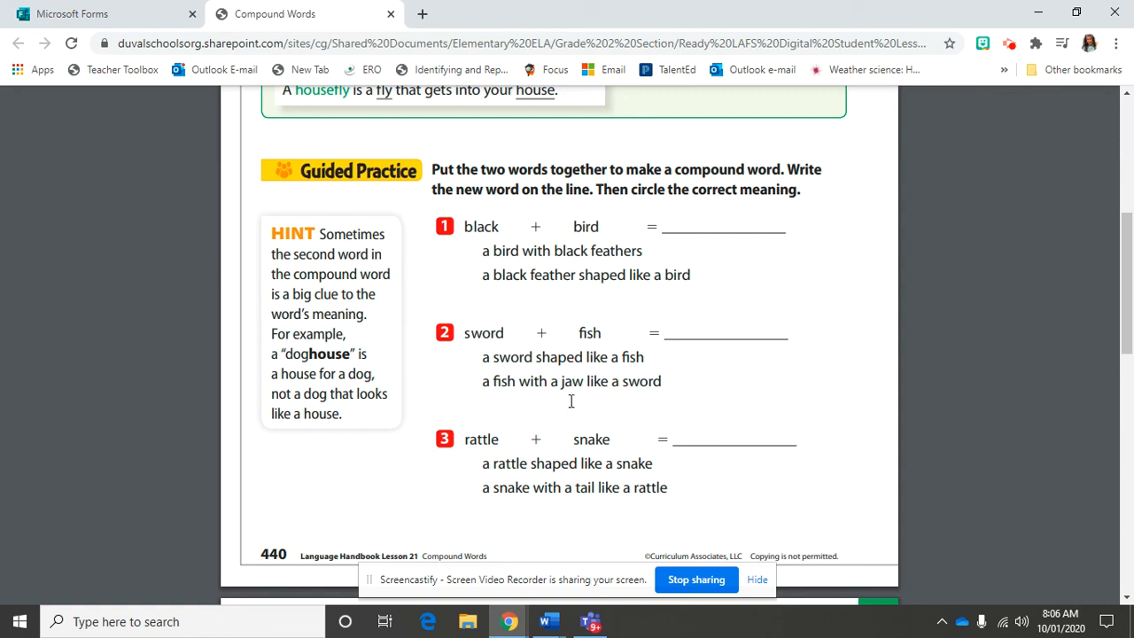
pyautogui.moveTo(486, 439)
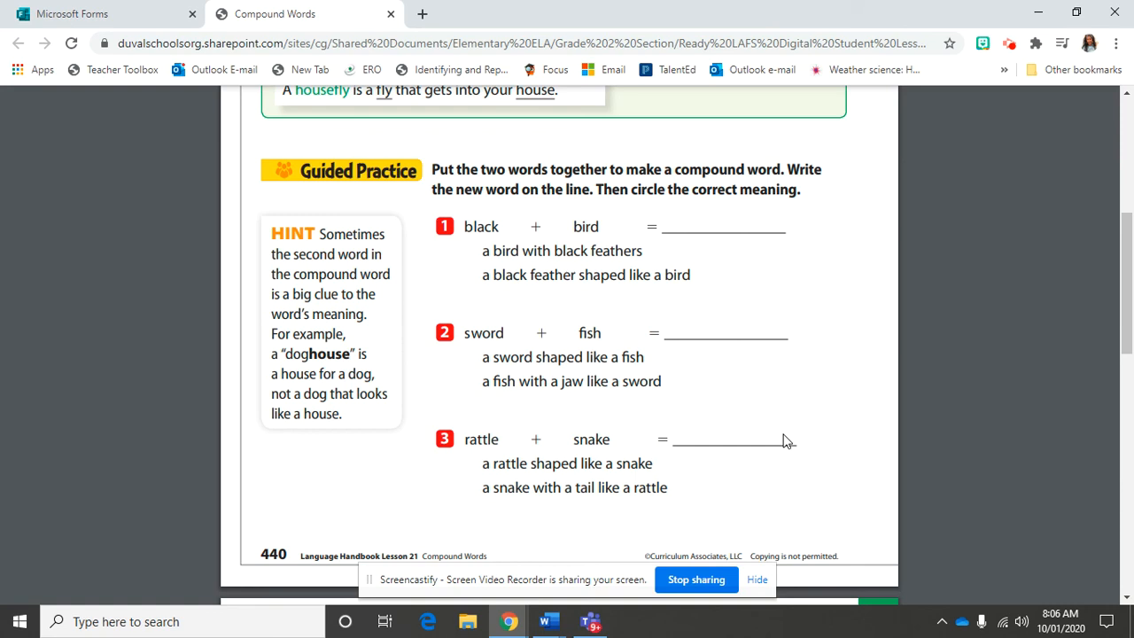
pyautogui.moveTo(906, 440)
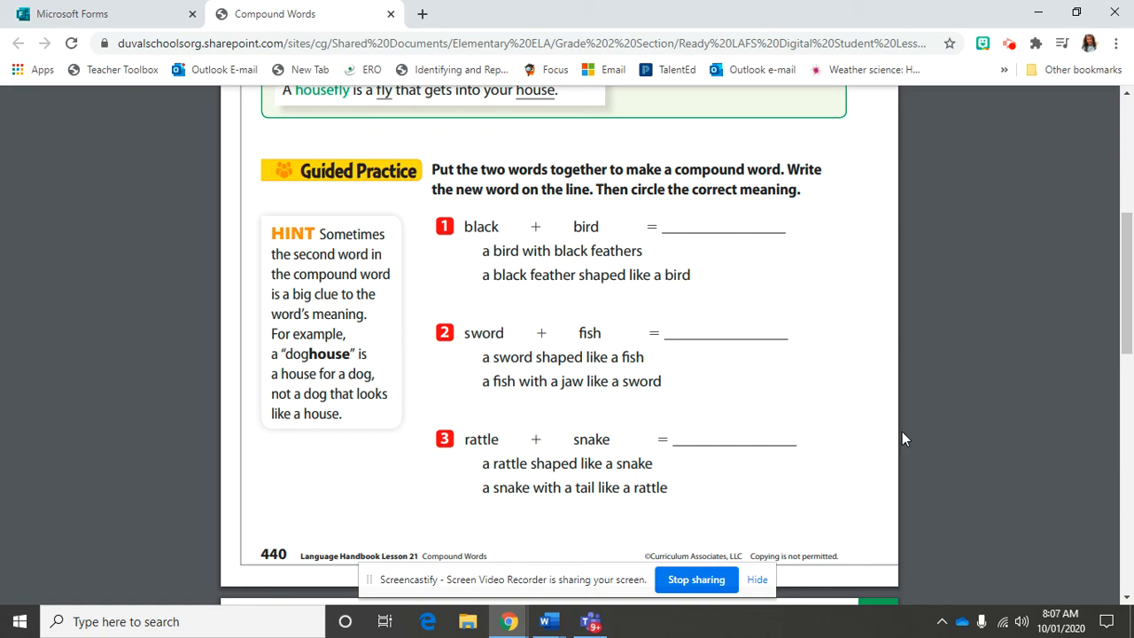
pyautogui.moveTo(464, 440)
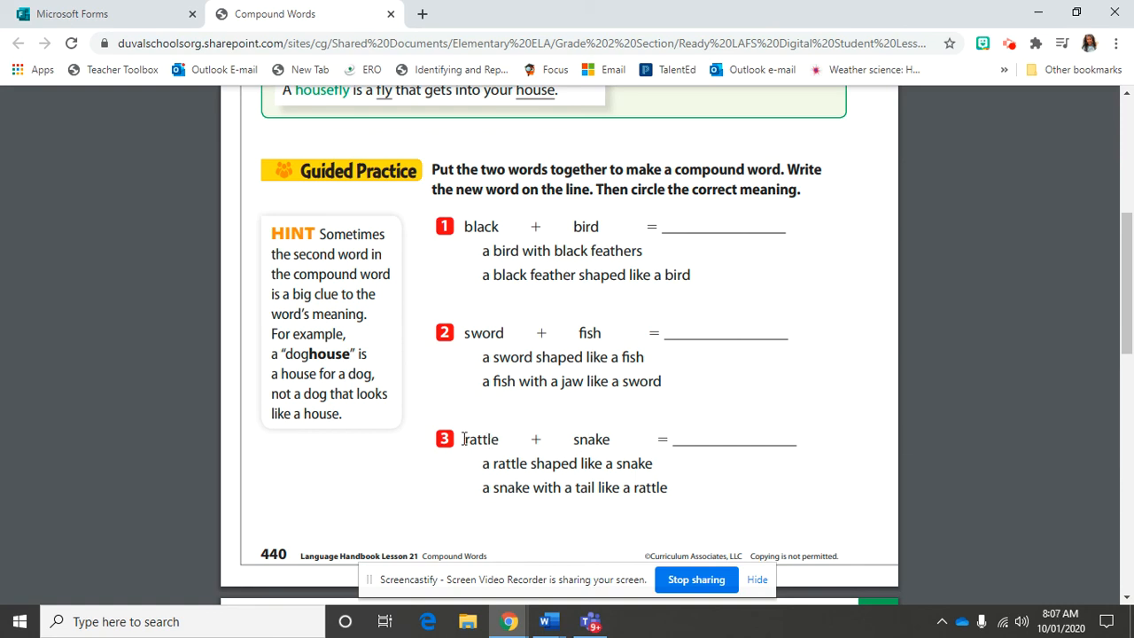
# Highlight 'a snake with a tail like a rattle' as the meaning for rattle + snake.
pyautogui.doubleClick(592, 439)
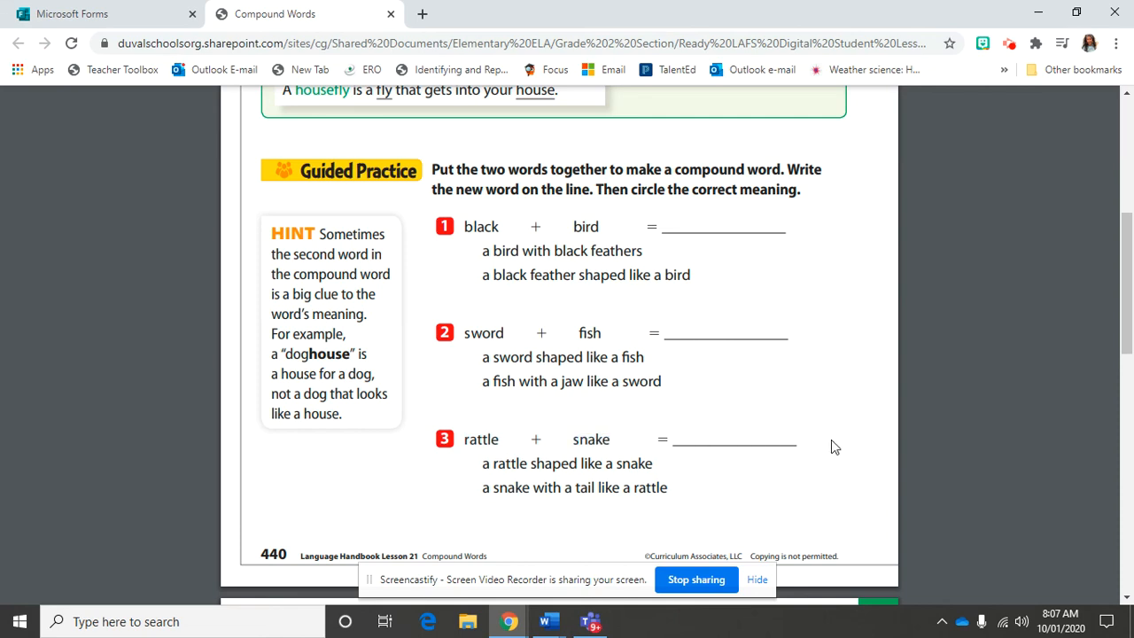
pyautogui.moveTo(812, 494)
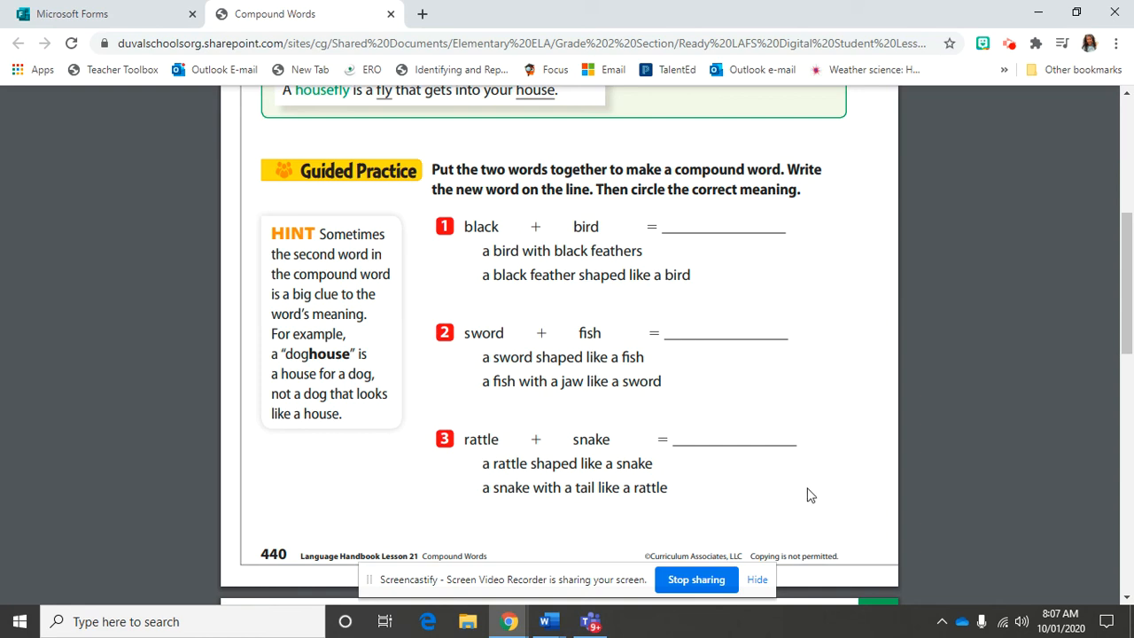
pyautogui.moveTo(482, 459)
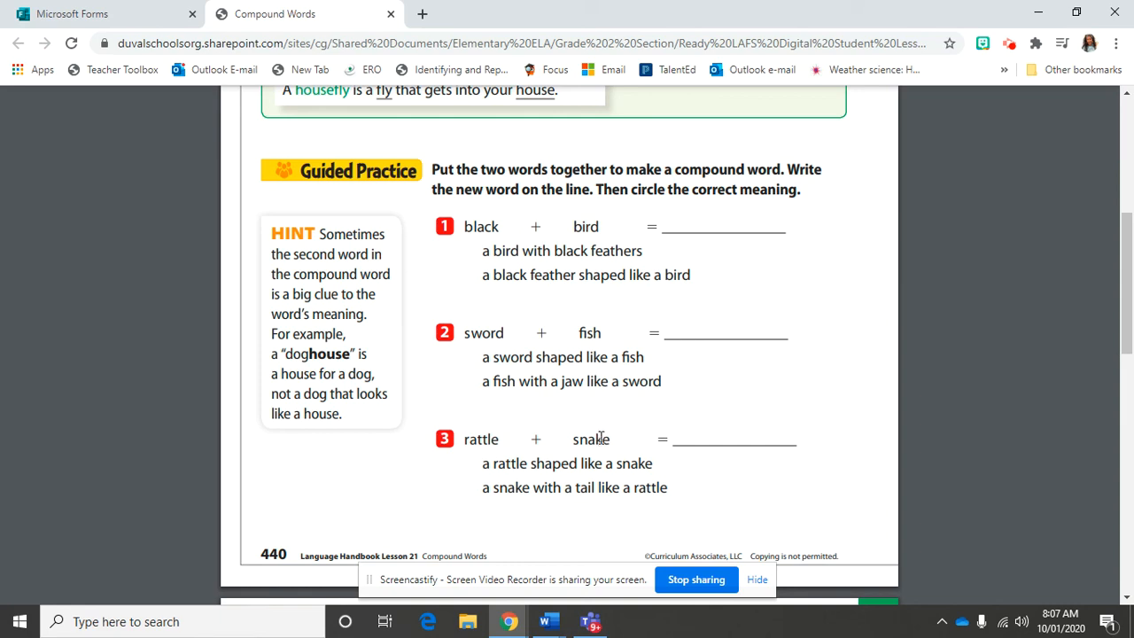
pyautogui.moveTo(677, 501)
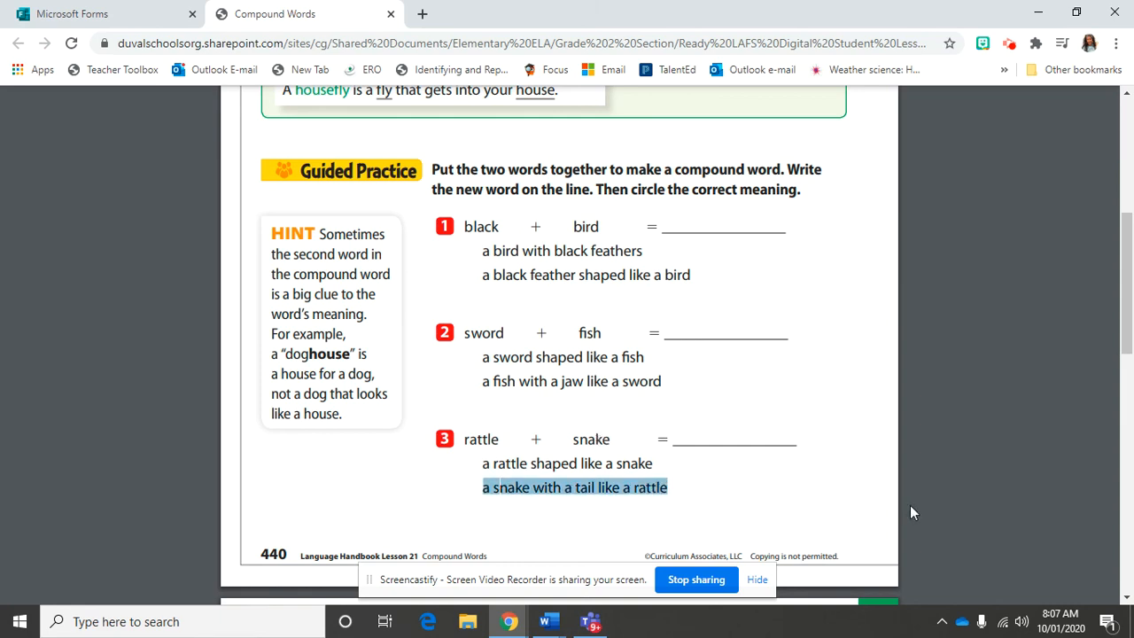
pyautogui.click(851, 500)
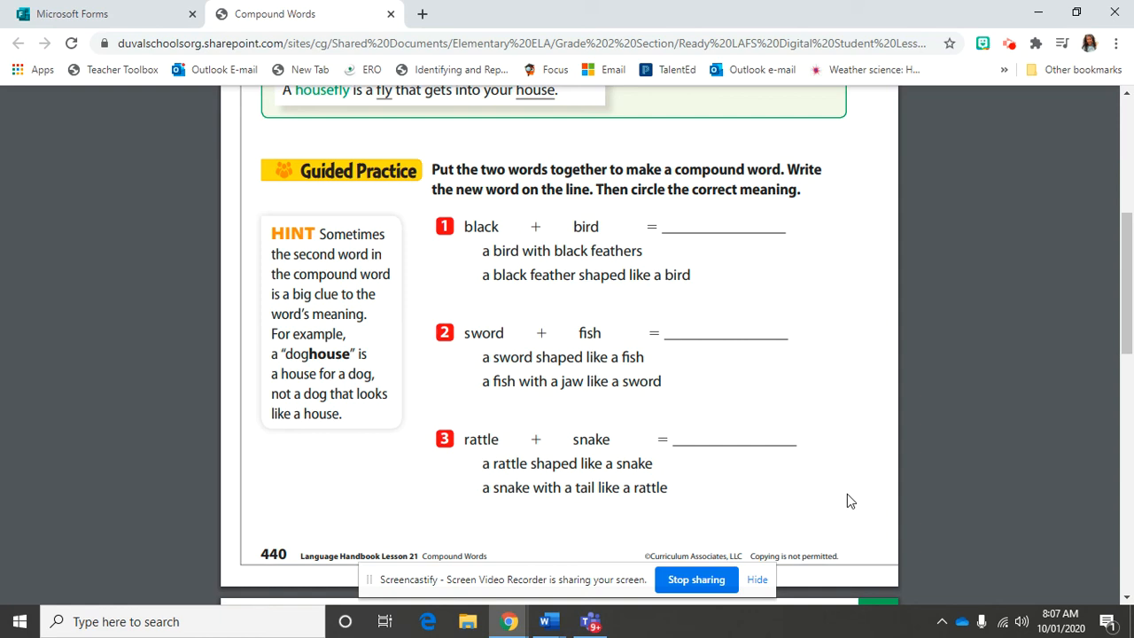
pyautogui.moveTo(843, 498)
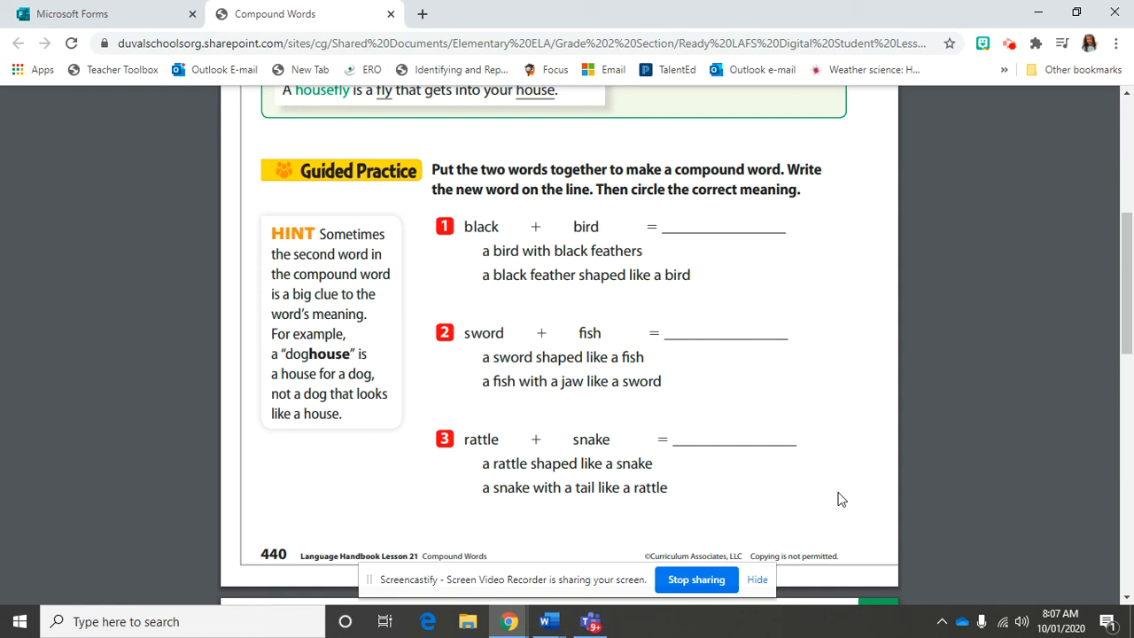
pyautogui.moveTo(835, 496)
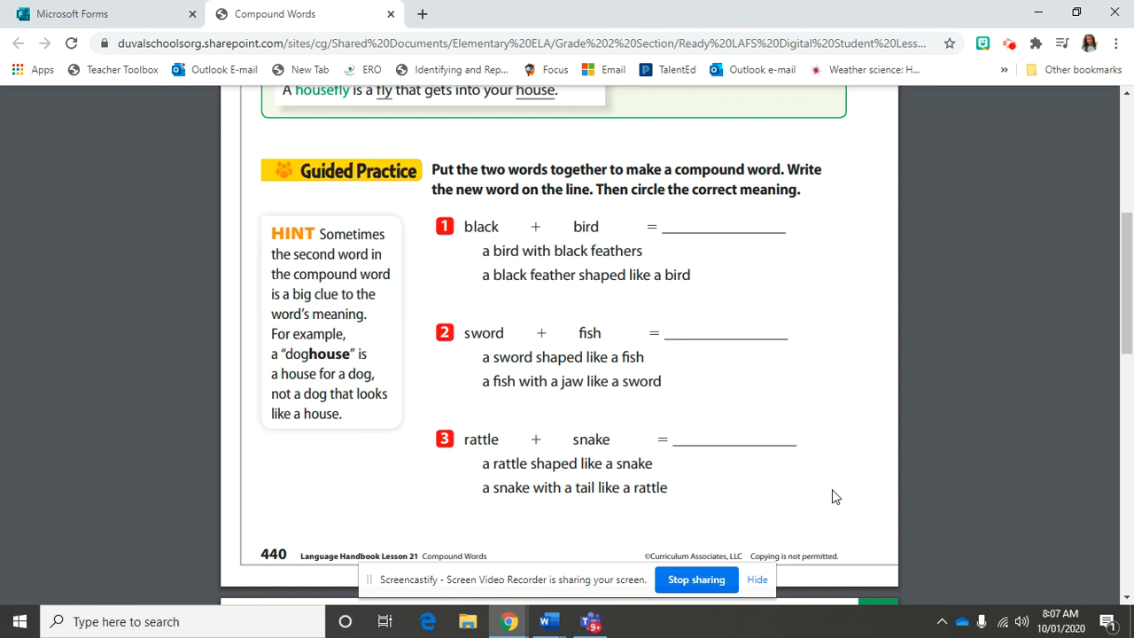